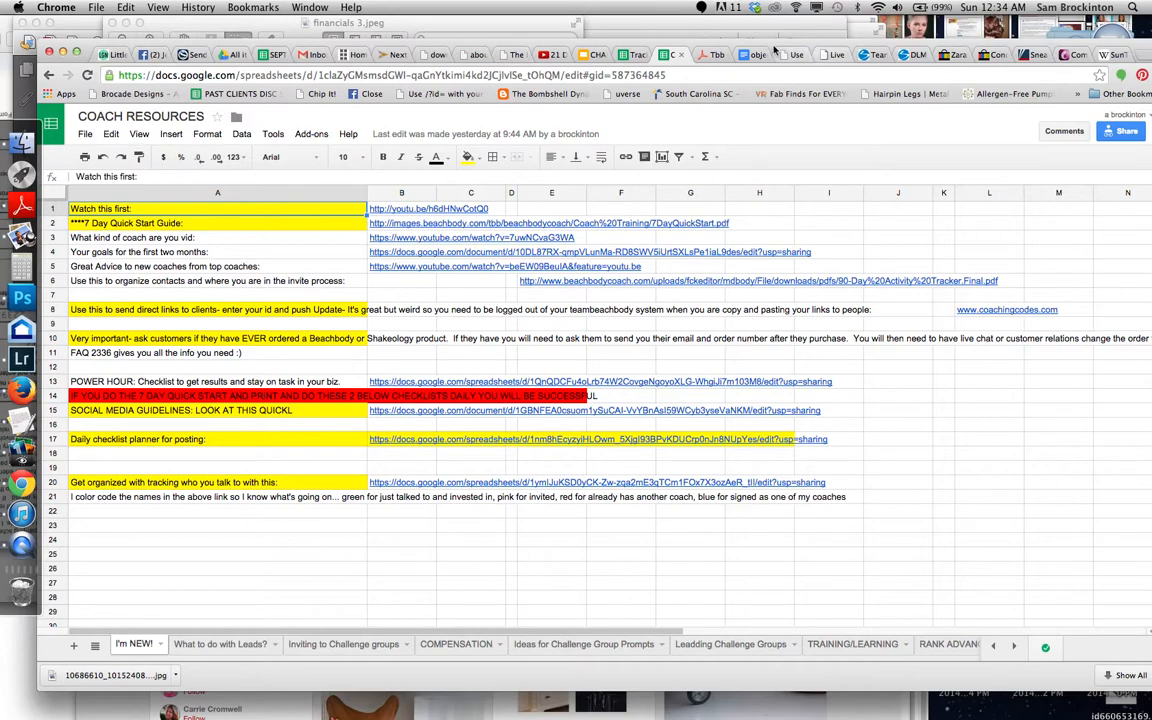
click(1007, 309)
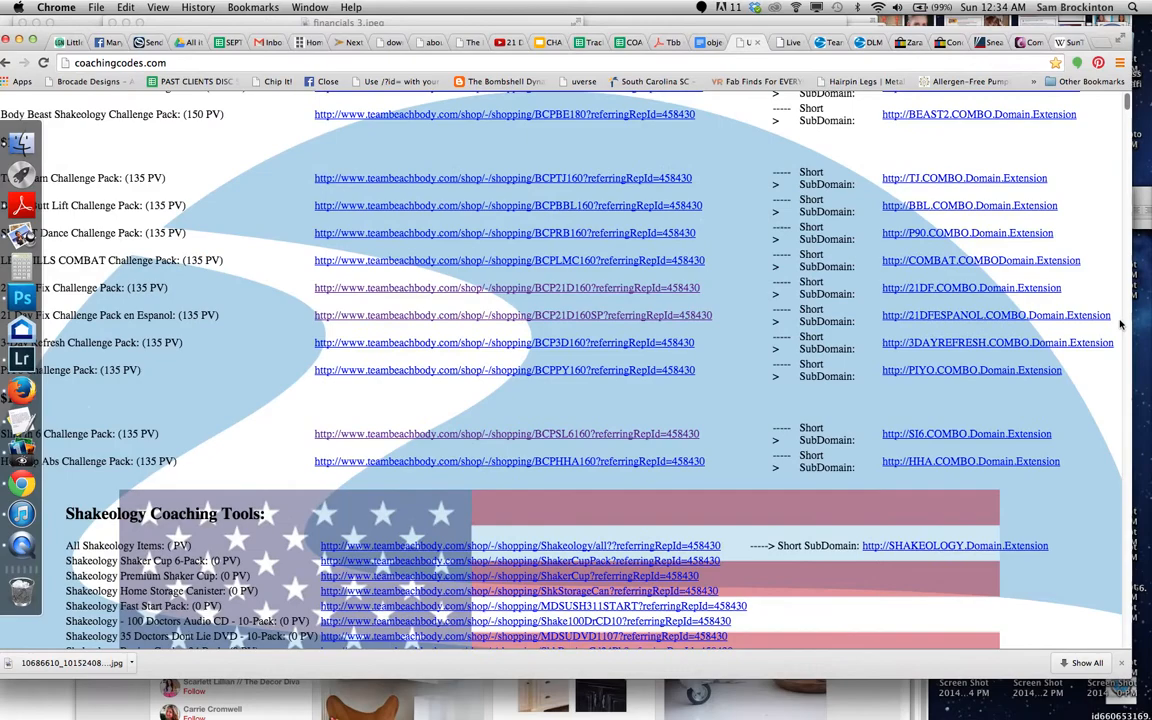
scroll(up, 3)
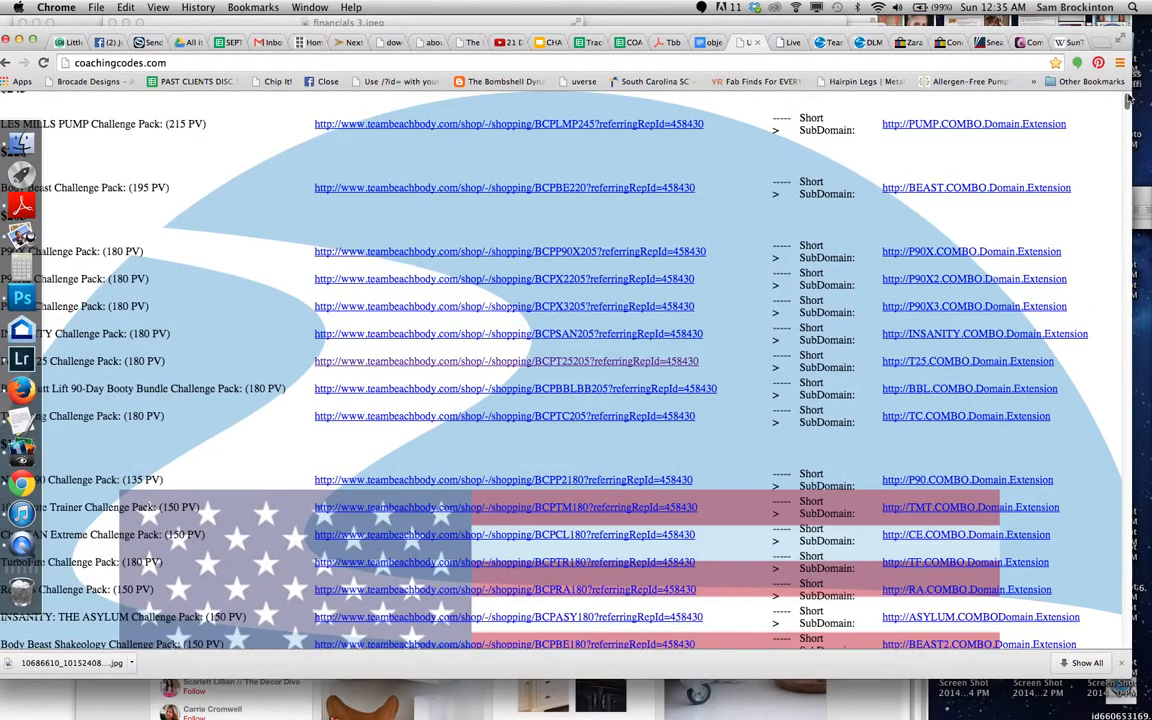
scroll(down, 3)
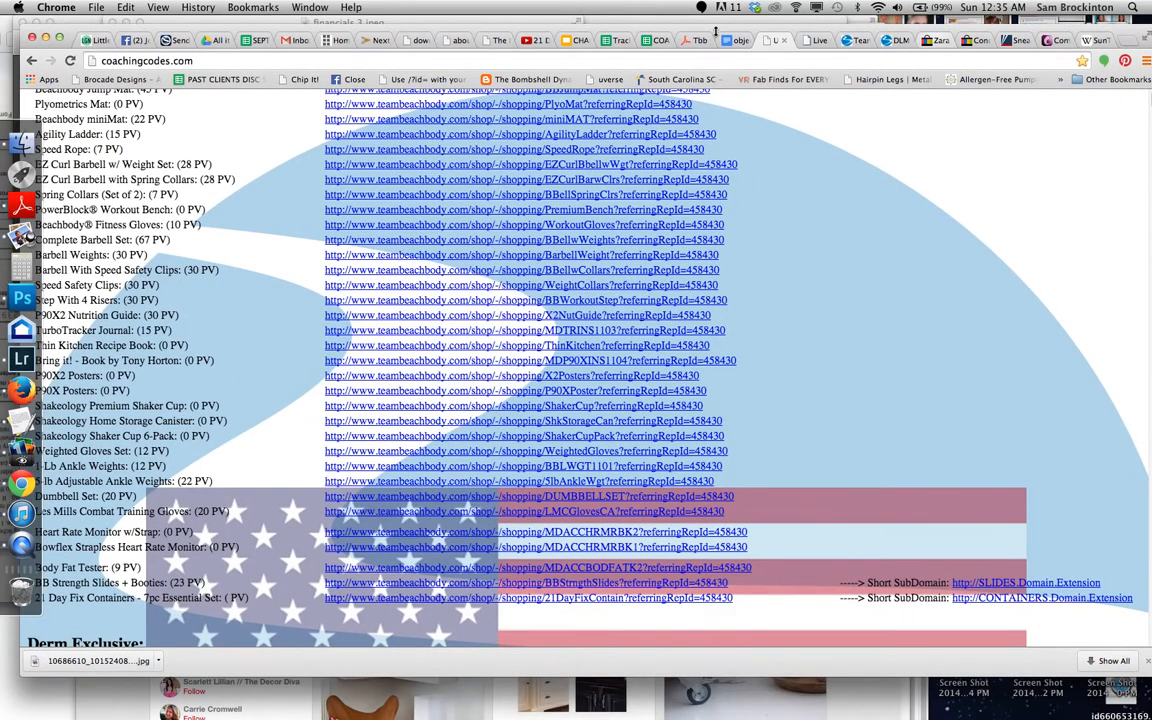
scroll(up, 3)
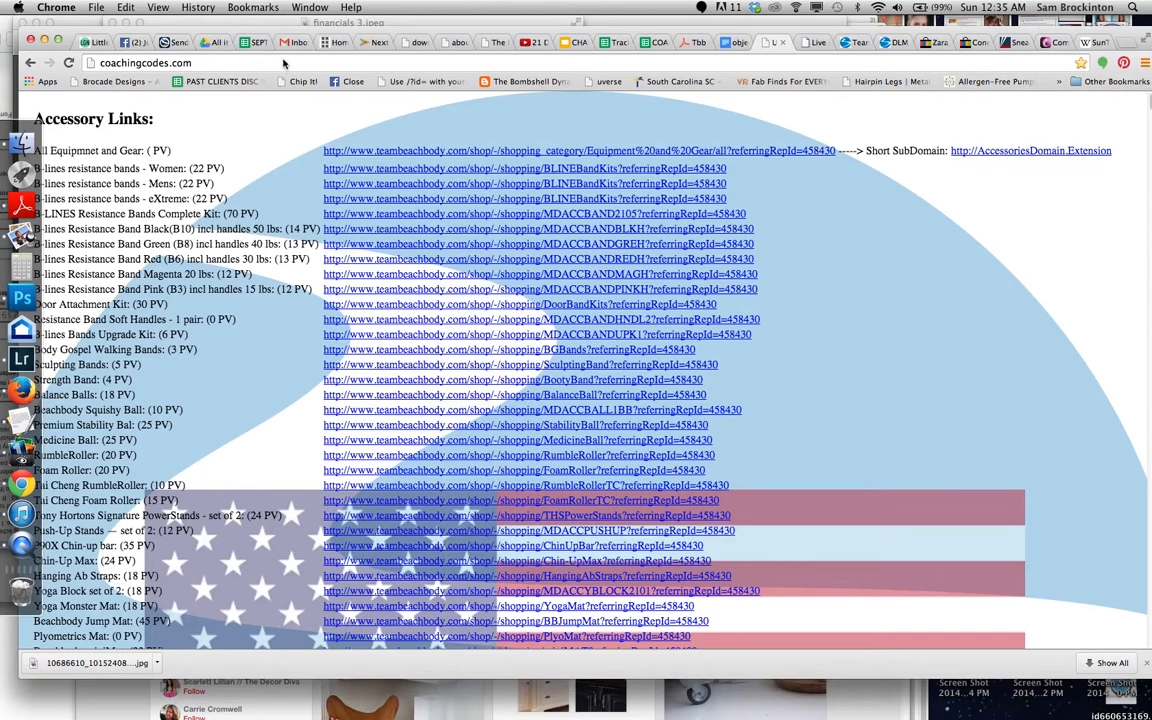
scroll(up, 3)
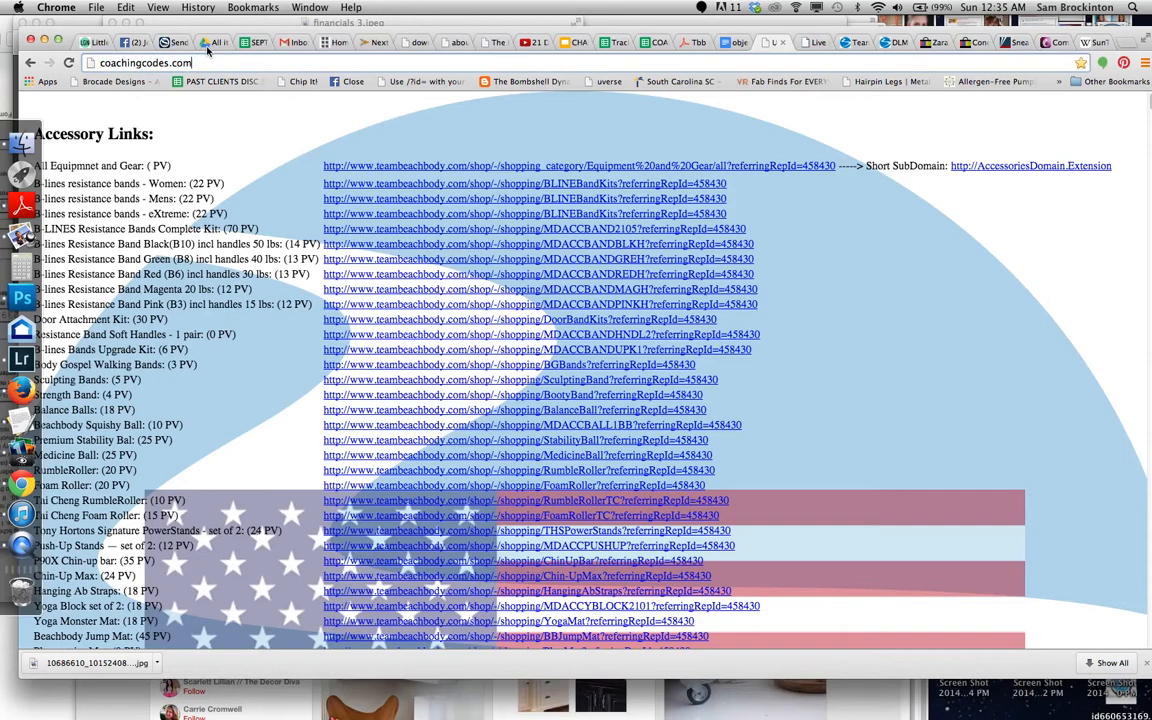
scroll(up, 3)
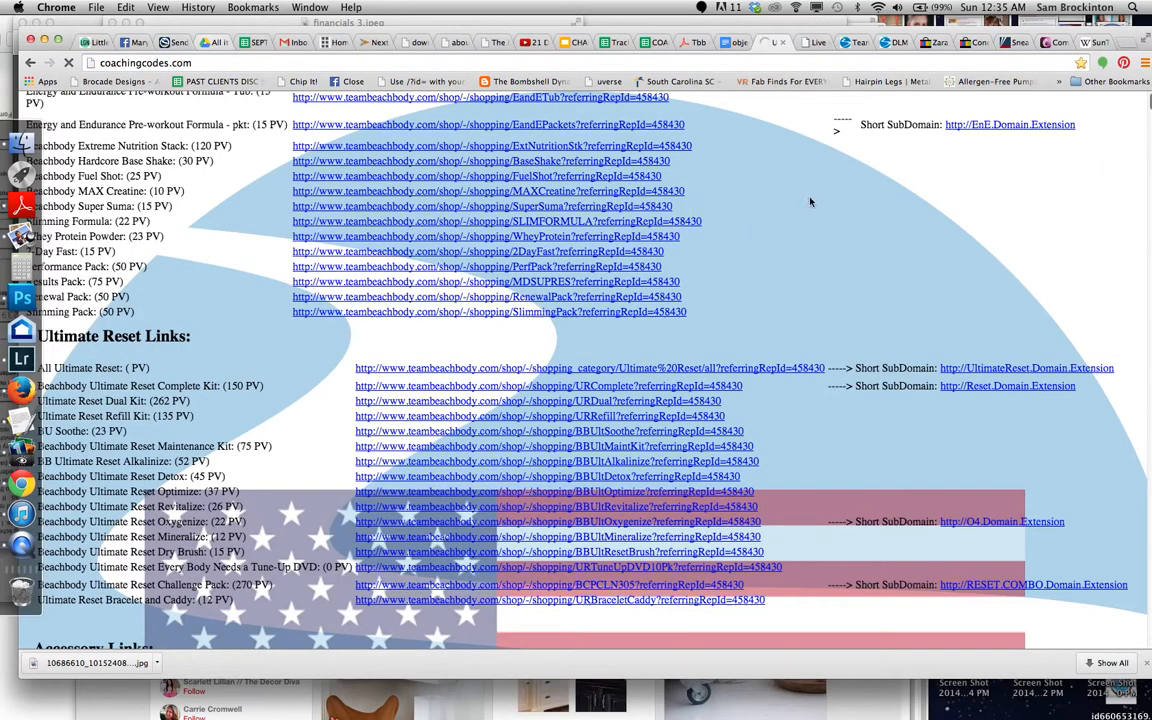
scroll(up, 3)
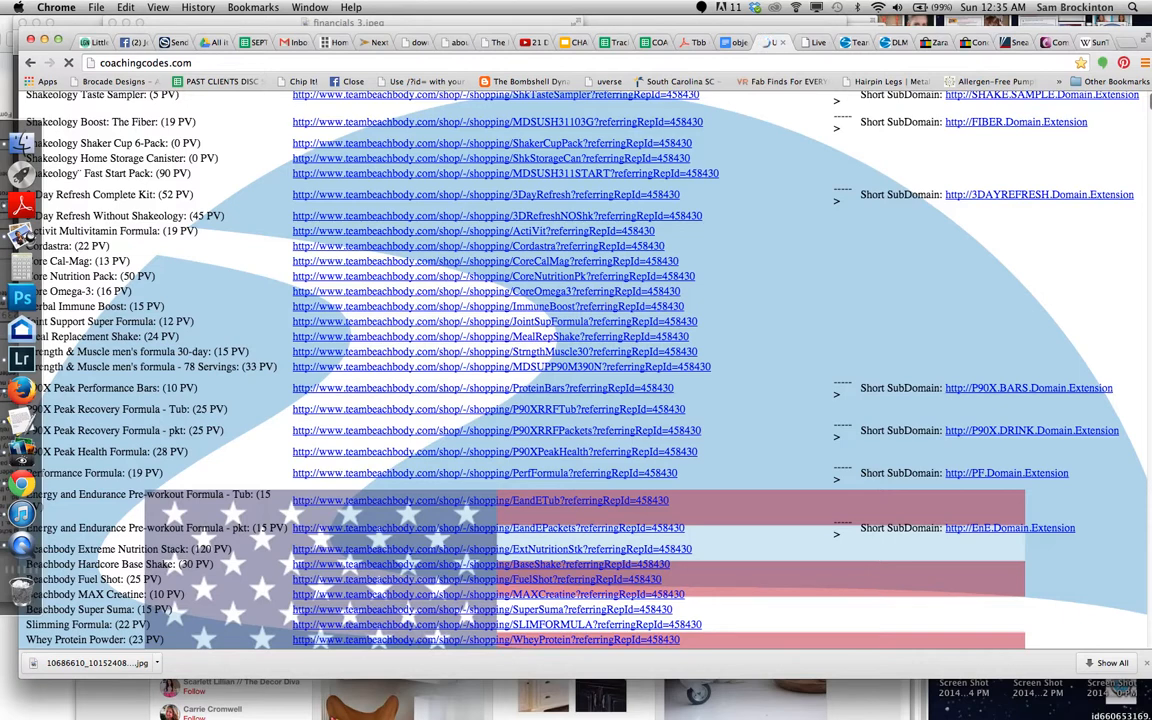
scroll(up, 3)
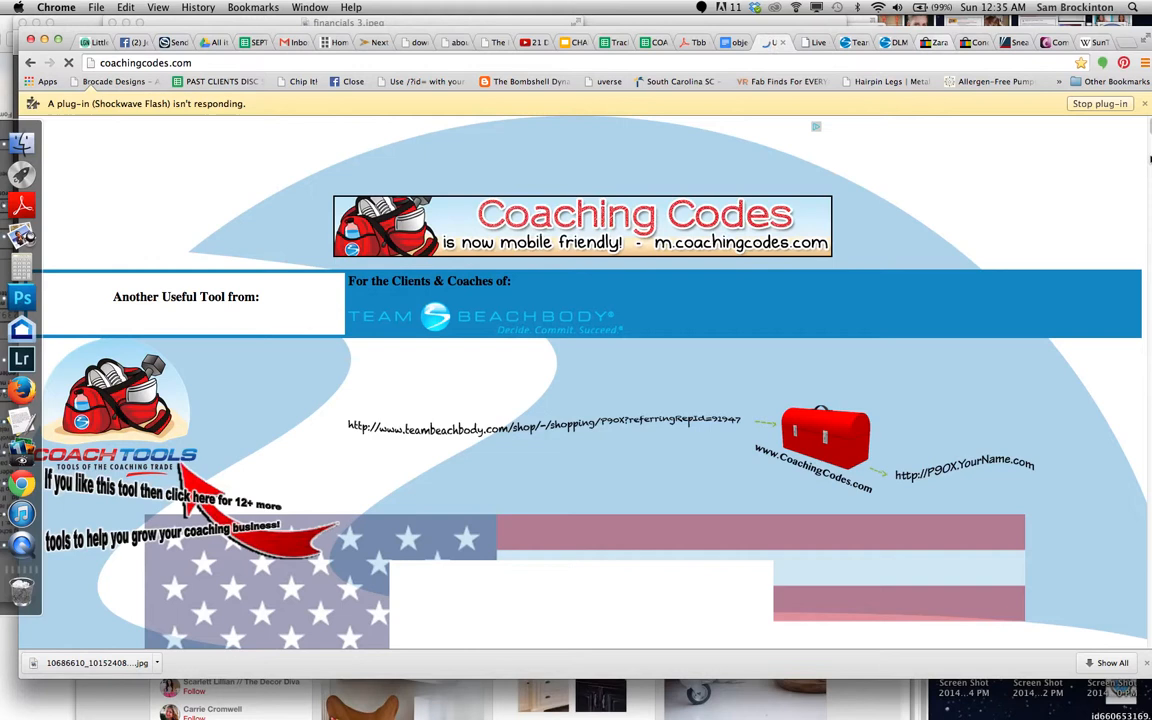
mouse_move(1145, 139)
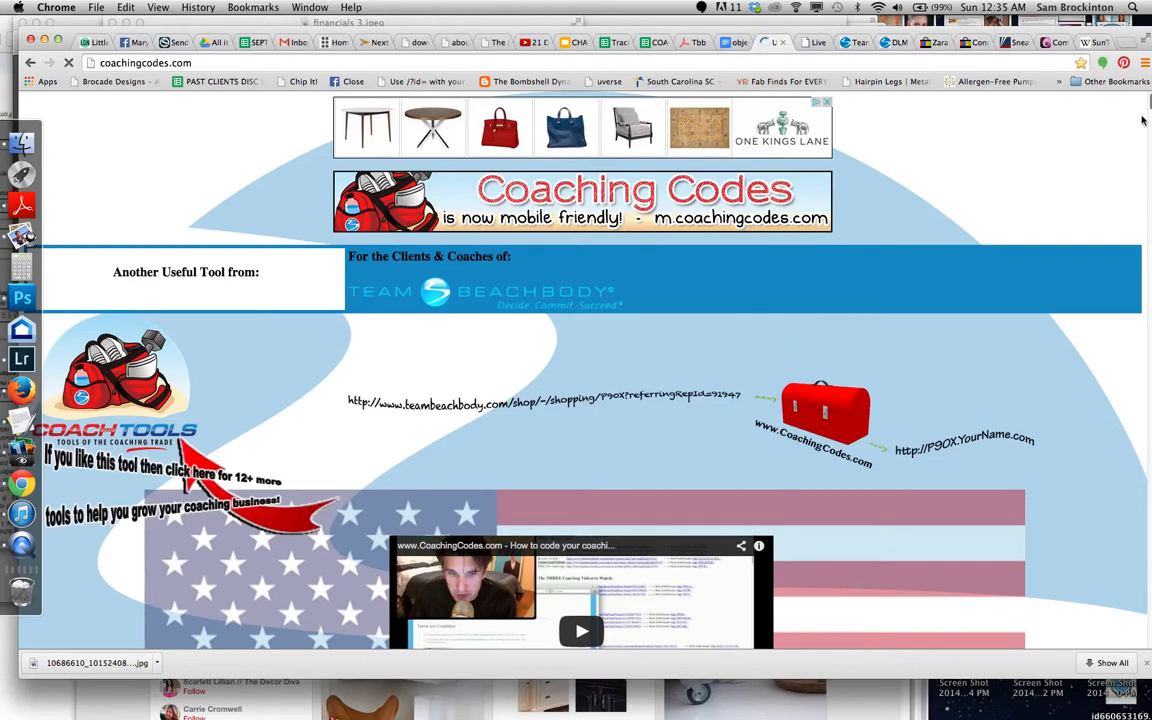
mouse_move(675, 168)
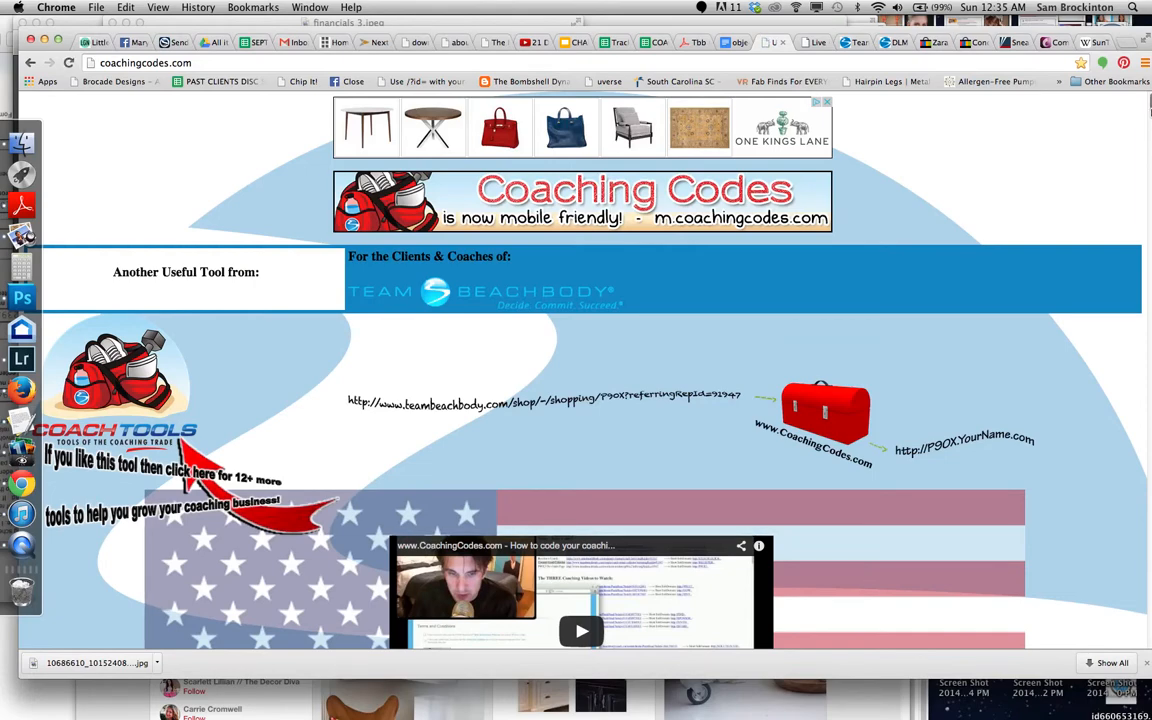
Scroll down the reloaded CoachingCodes page to the Coach # / Screen Name form
scroll(down, 3)
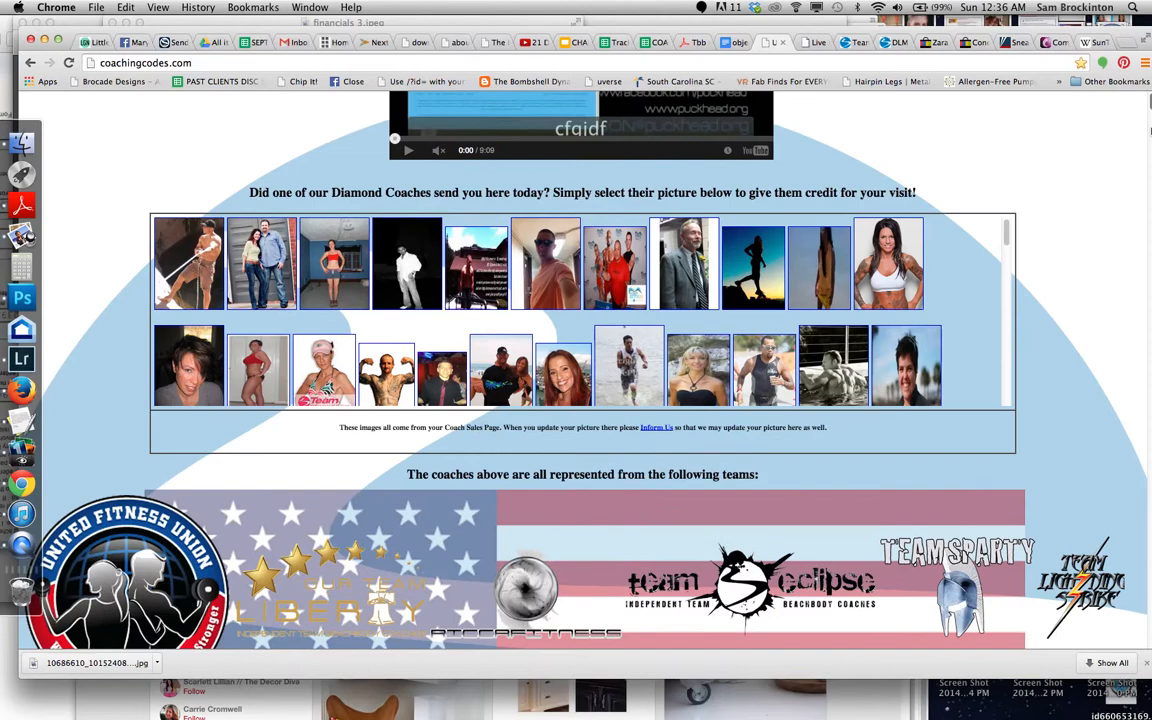
scroll(down, 3)
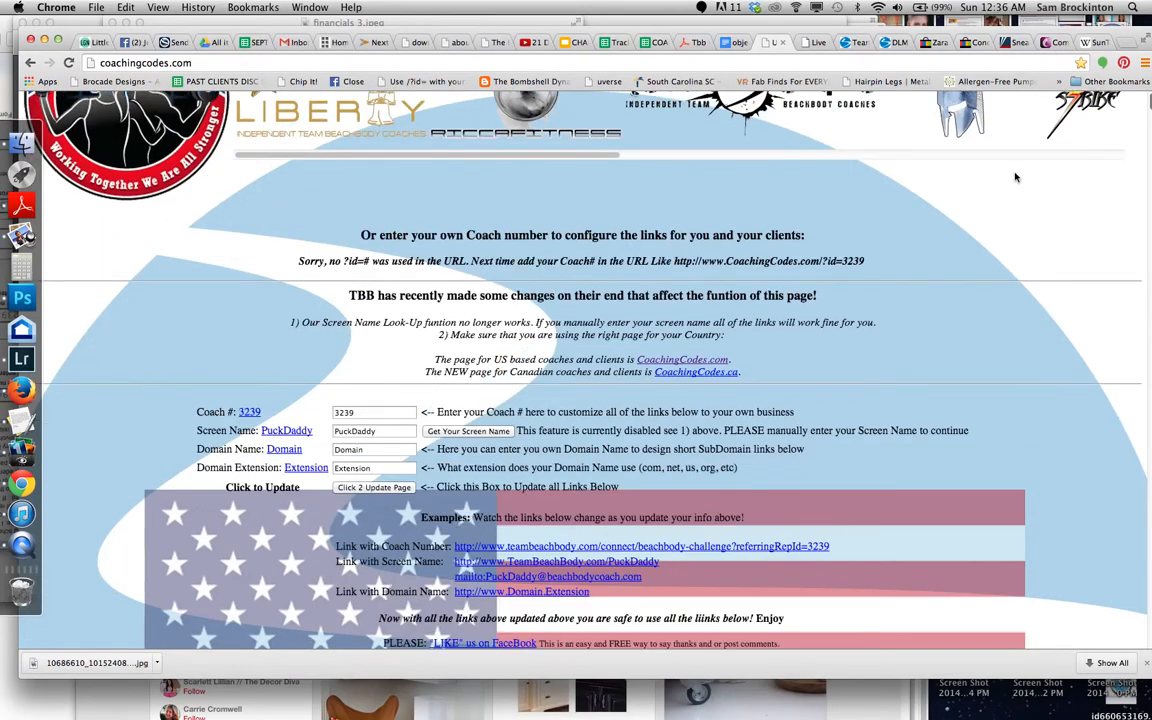
Enter coach number 58430 and screen name 'leybr', correcting a typo
scroll(down, 3)
text(4)
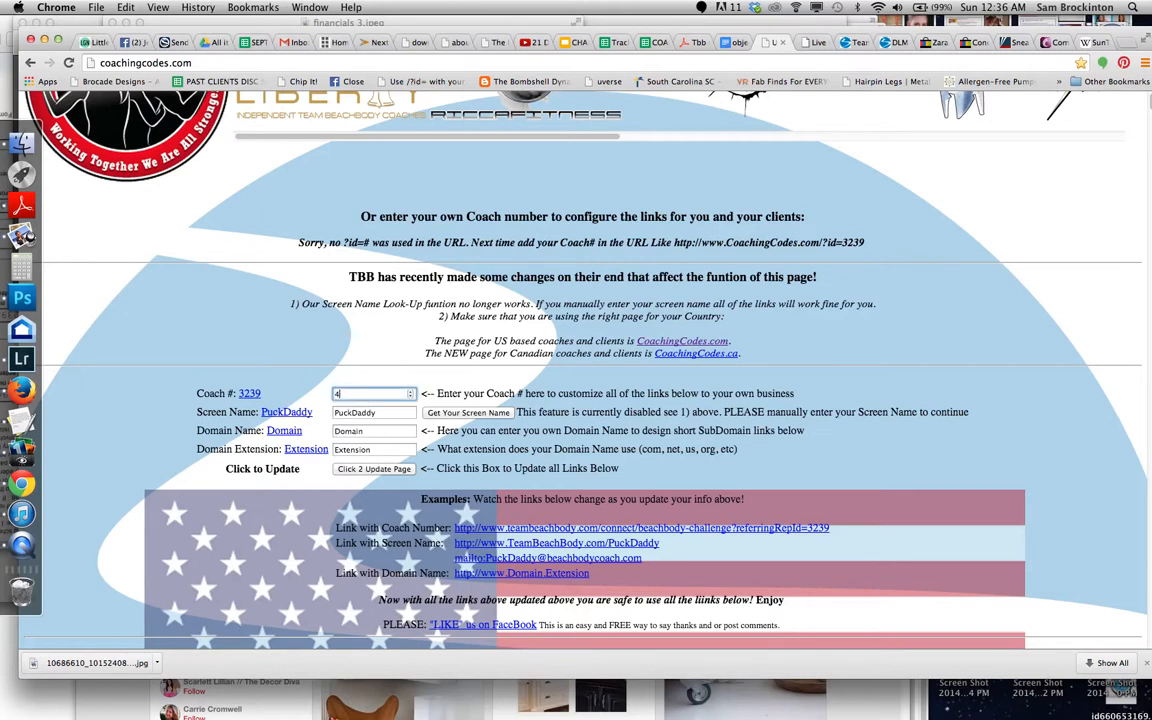
text(5843)
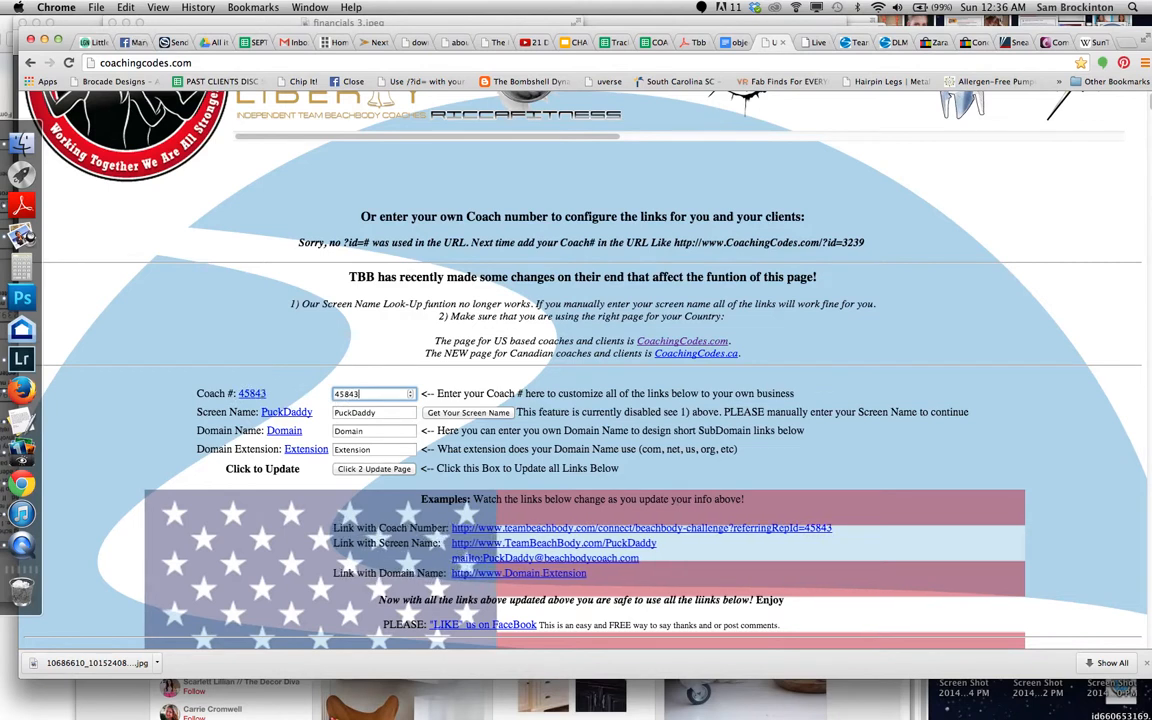
text(0)
click(374, 412)
text(ashkl)
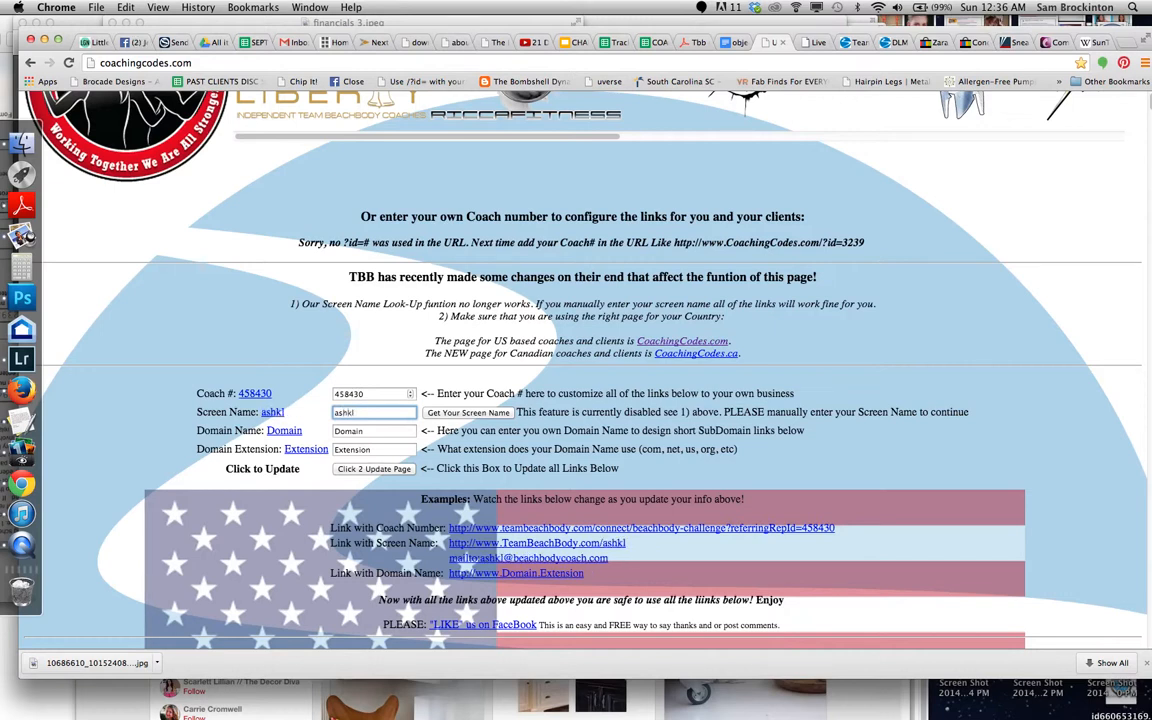
key(Backspace)
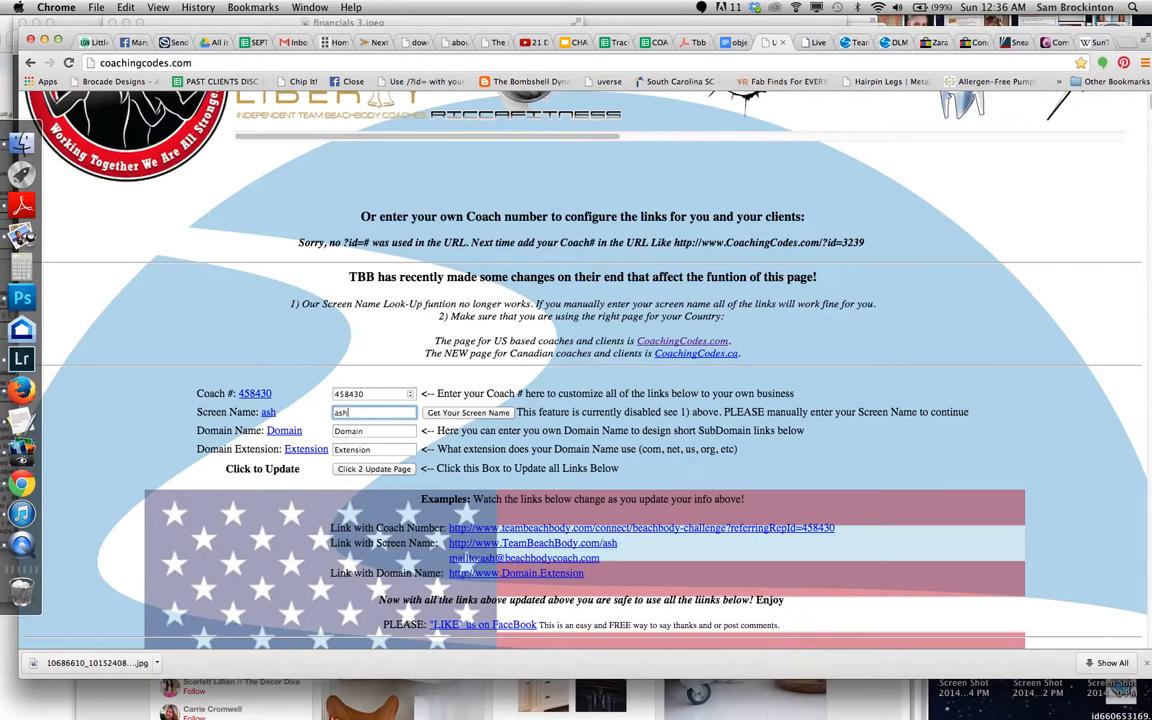
text(leybrock)
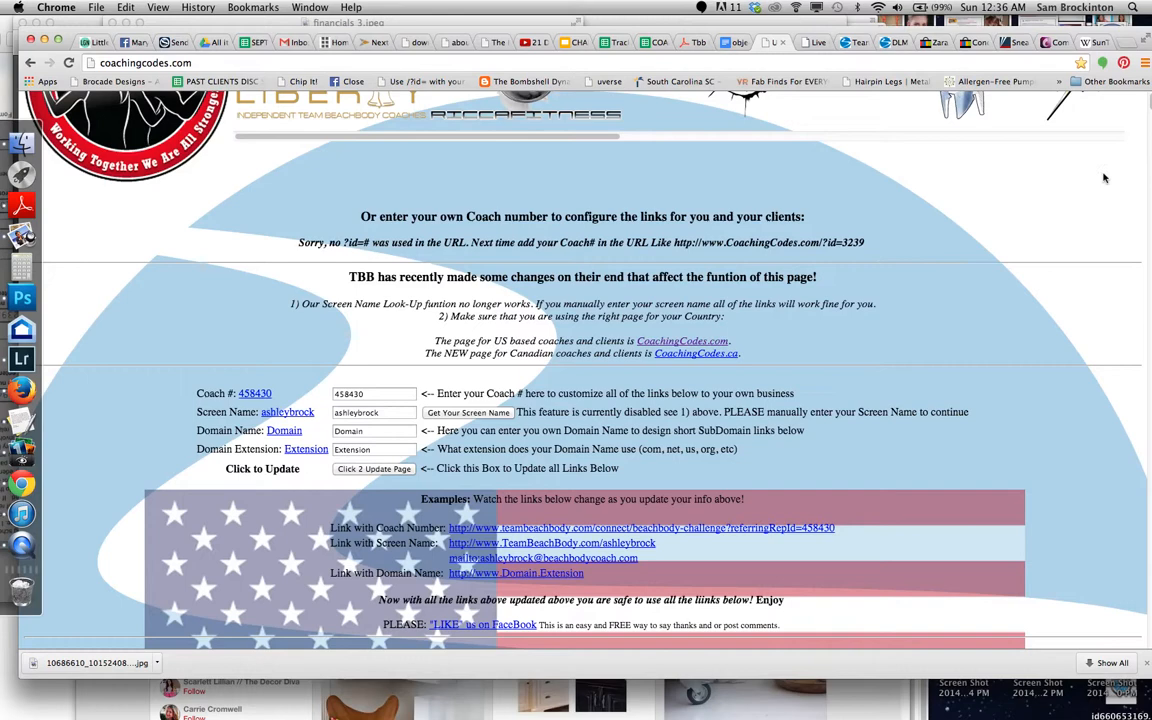
Jump to the Challenge Packs section from the Links by Section index
scroll(up, 3)
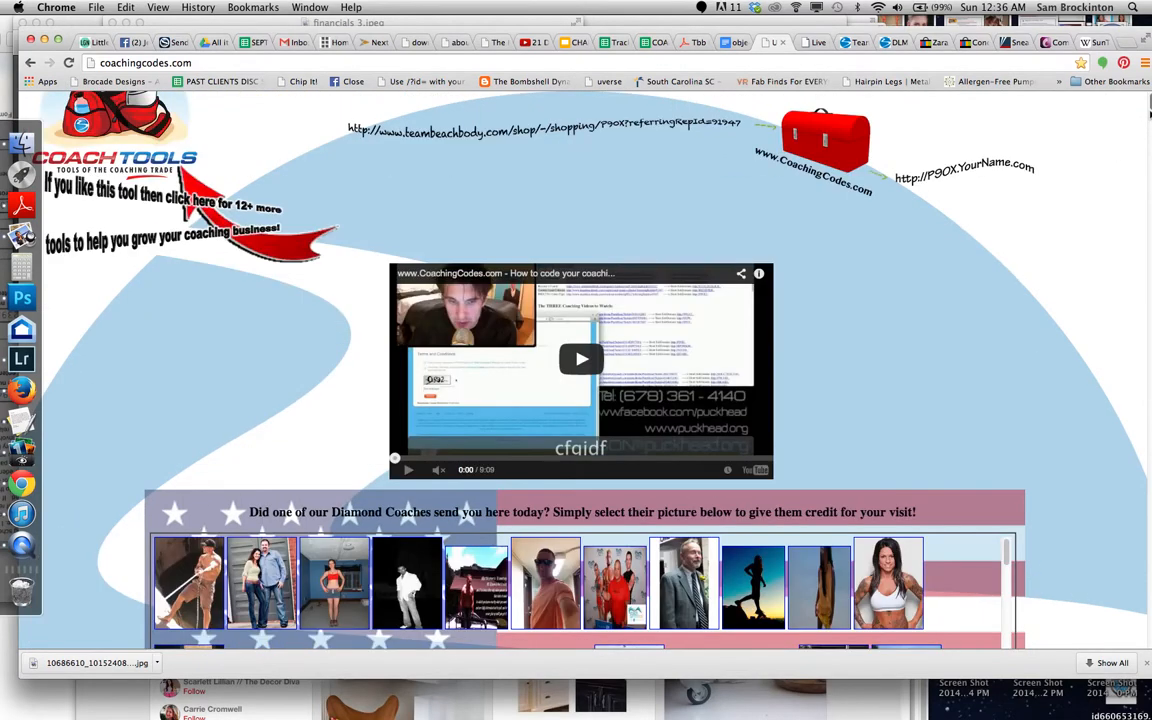
scroll(up, 3)
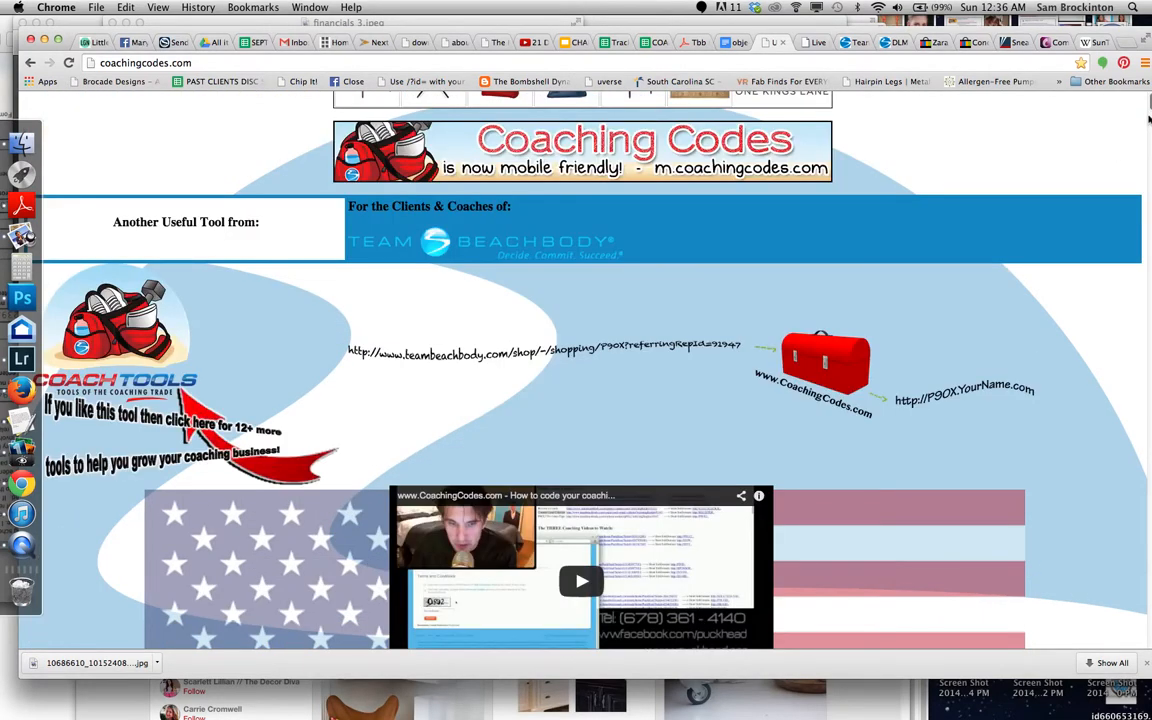
scroll(down, 3)
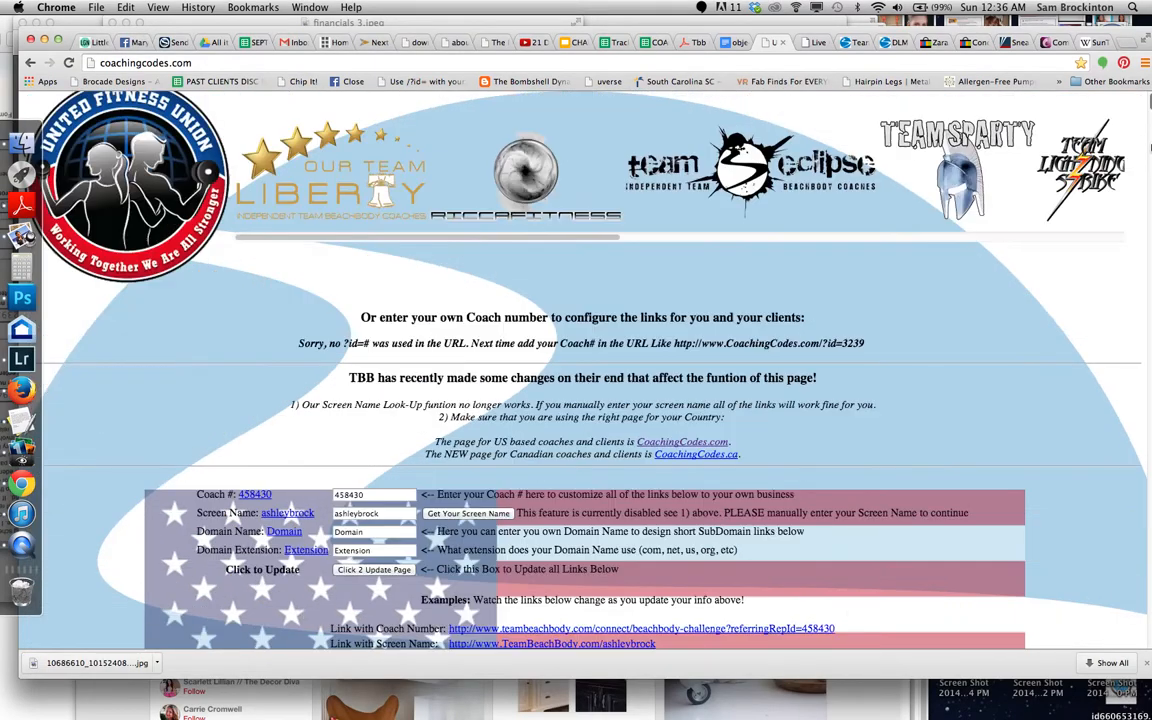
scroll(down, 3)
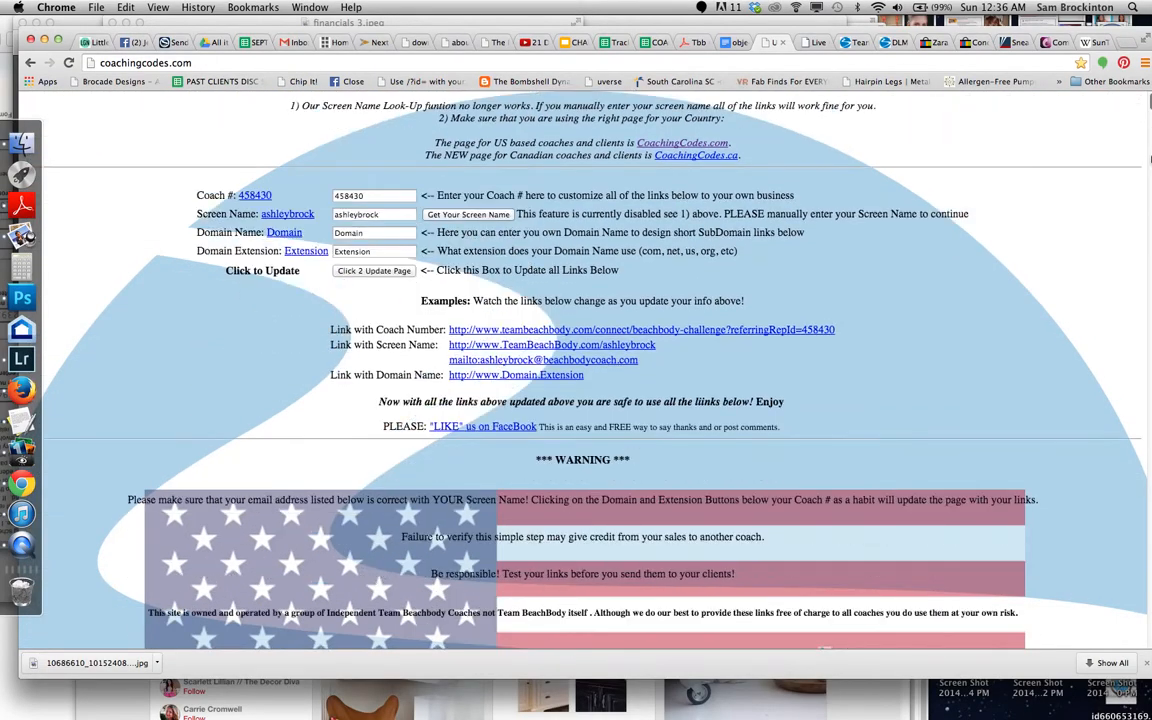
scroll(down, 3)
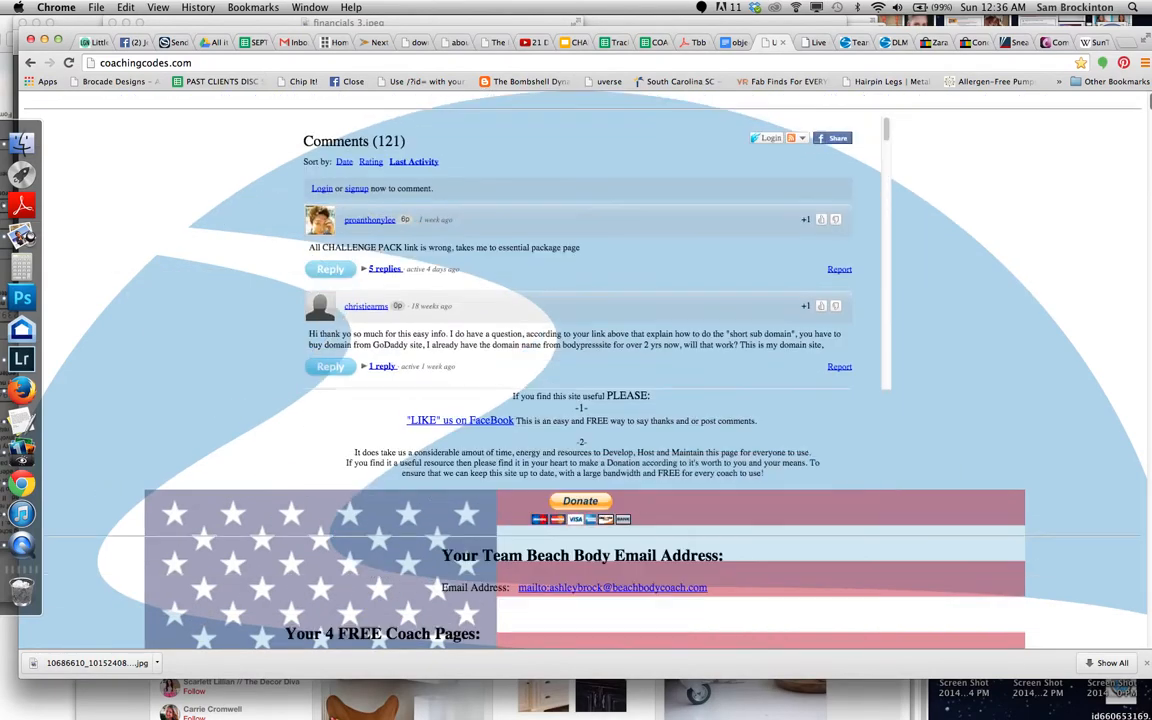
scroll(up, 3)
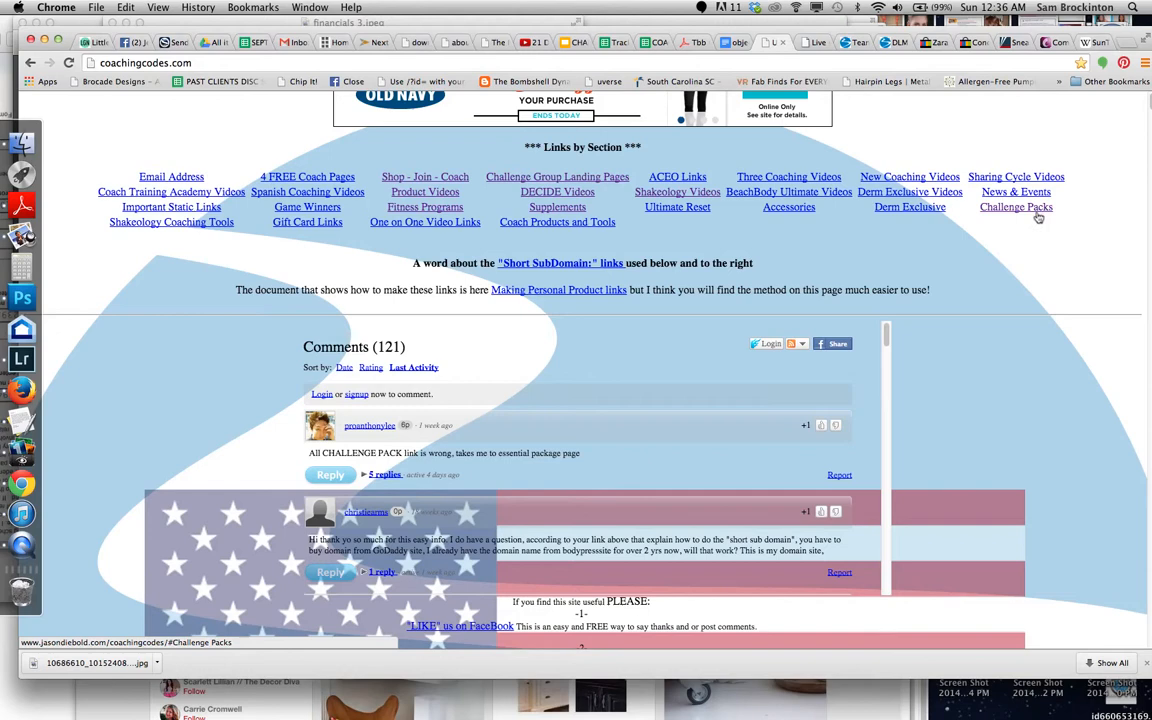
mouse_move(1033, 215)
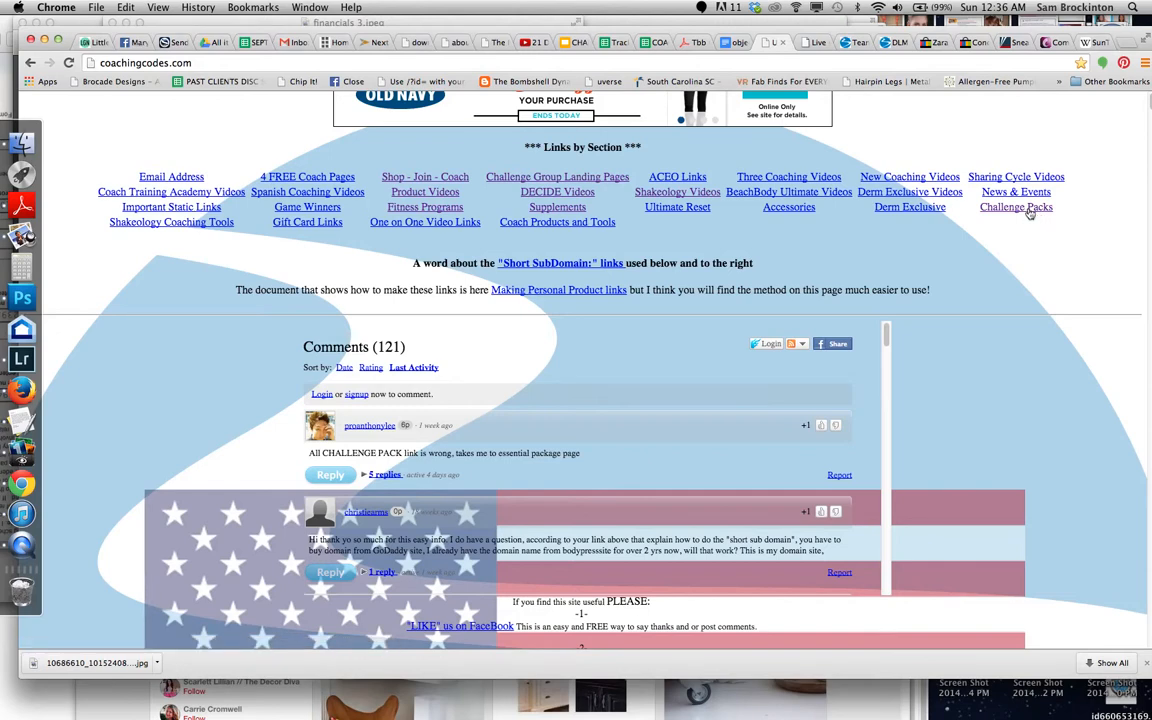
click(1016, 207)
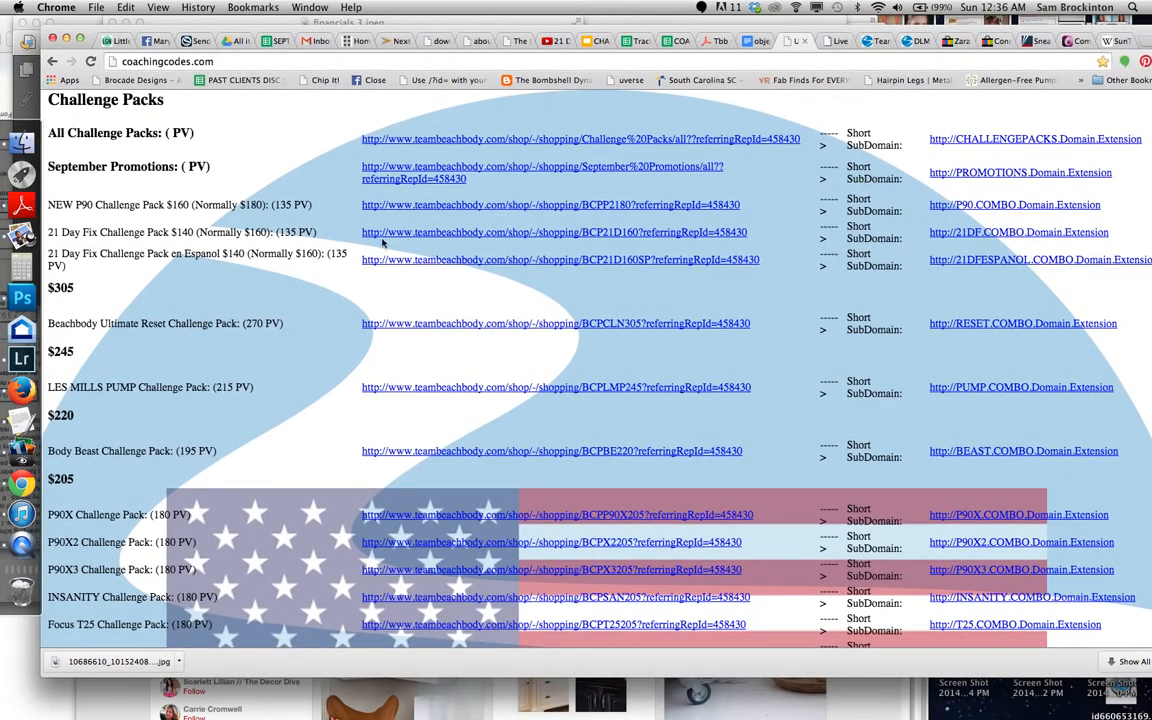
mouse_move(334, 294)
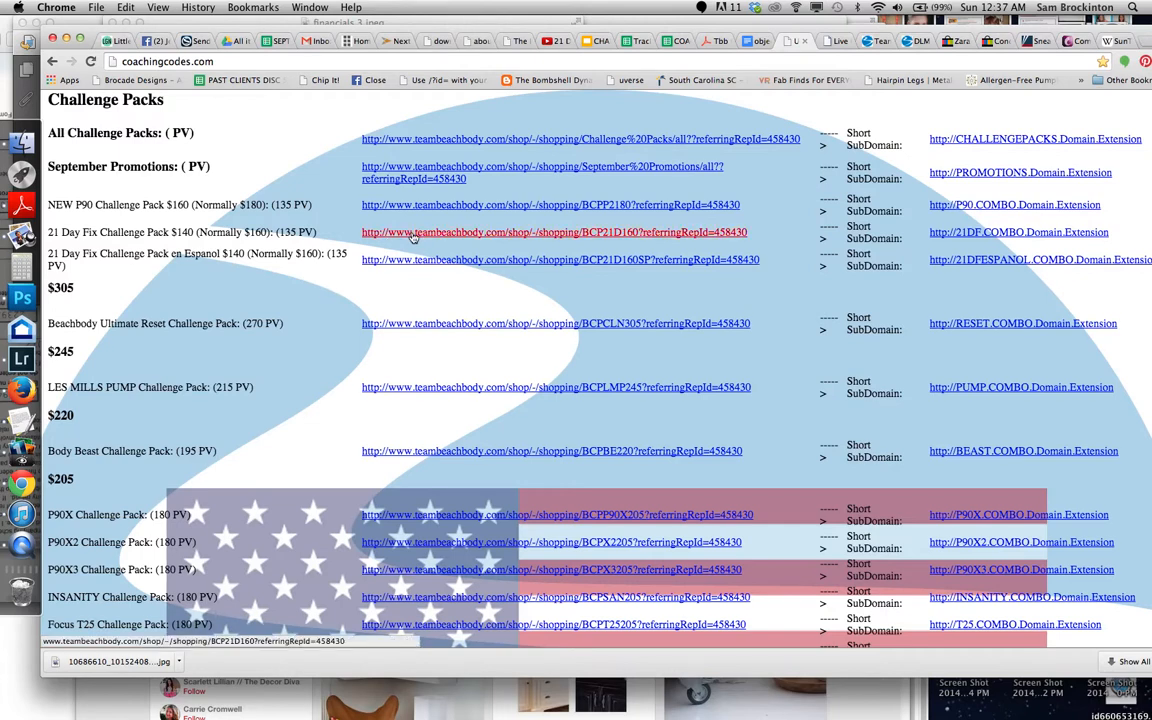
Open the personalized 21 Day Fix Challenge Pack $140 teambeachbody.com link
click(523, 232)
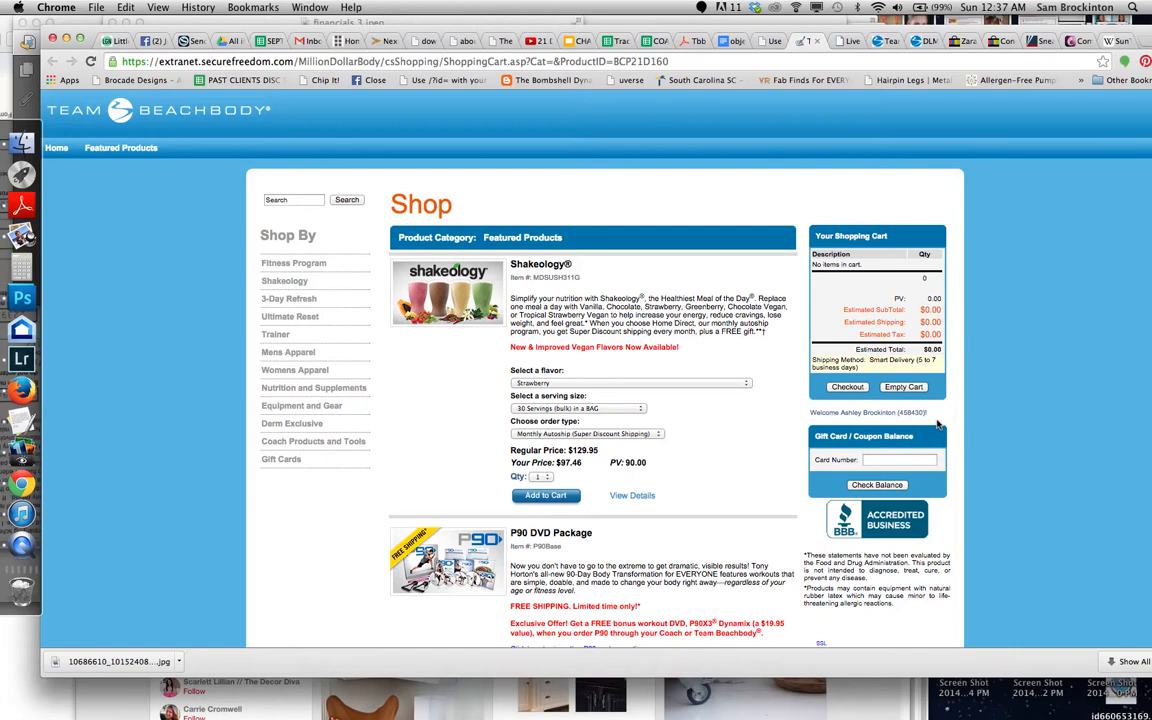
mouse_move(859, 158)
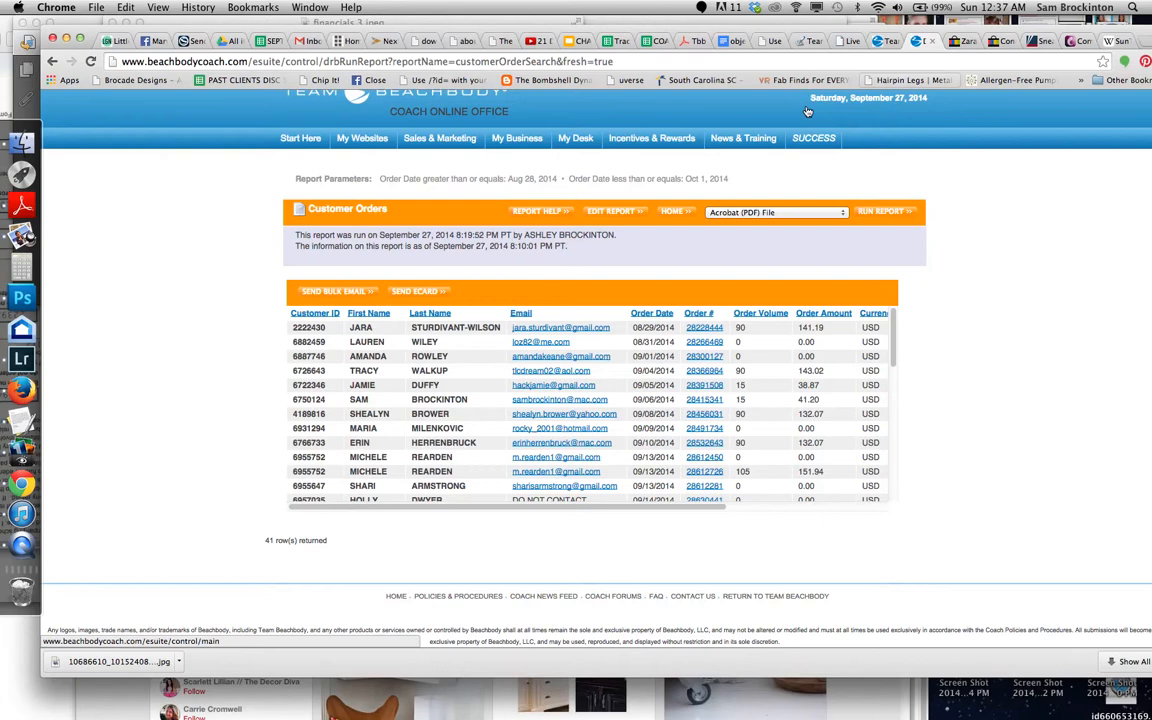
mouse_move(928, 147)
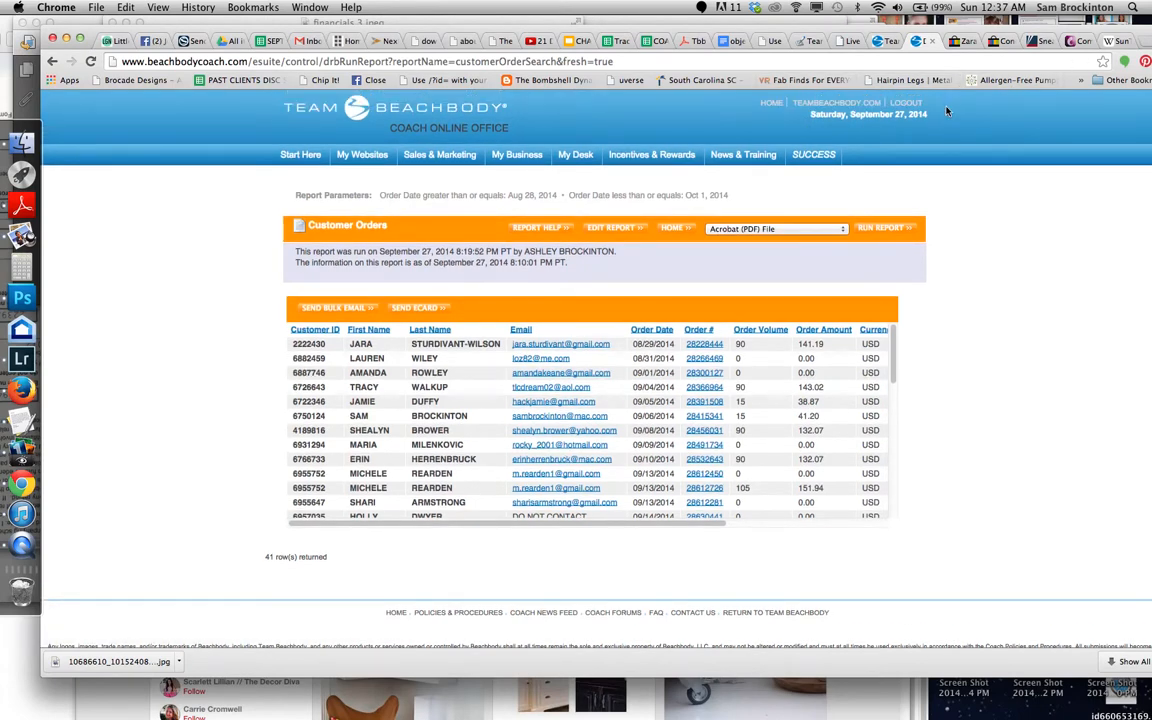
Go to TEAMBEACHBODY.COM from the Coach Online Office header
click(905, 103)
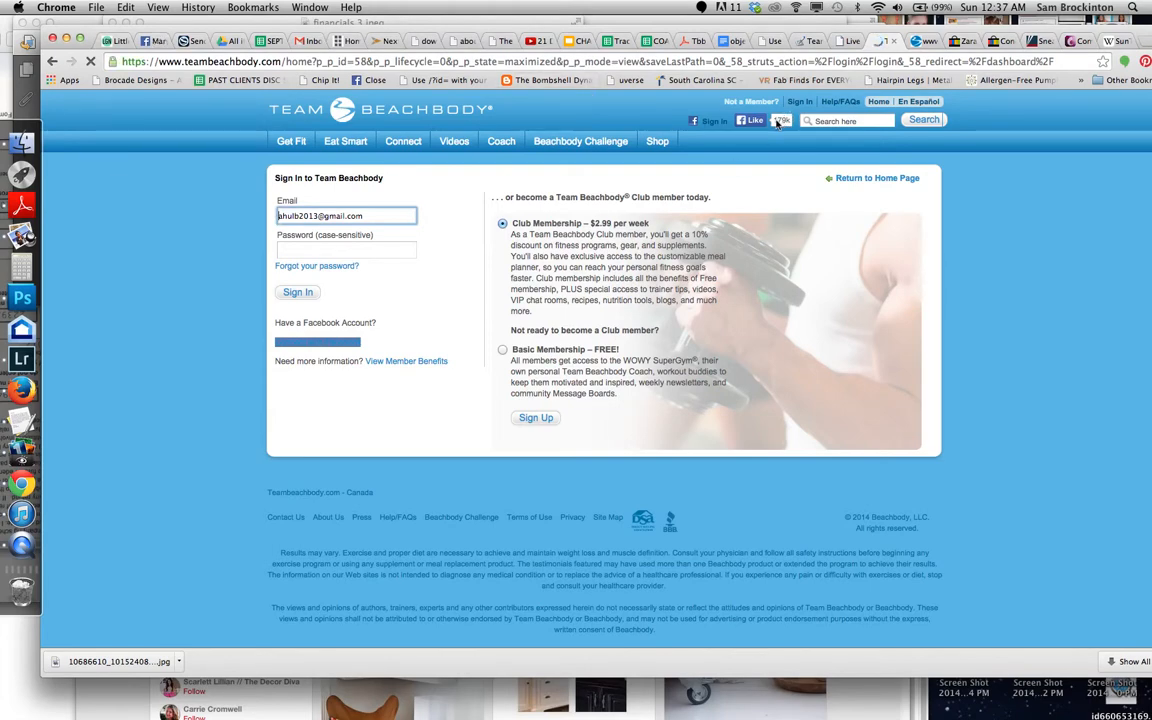
Sign in to Team Beachbody, sign out again, and return to the CoachingCodes page
click(298, 291)
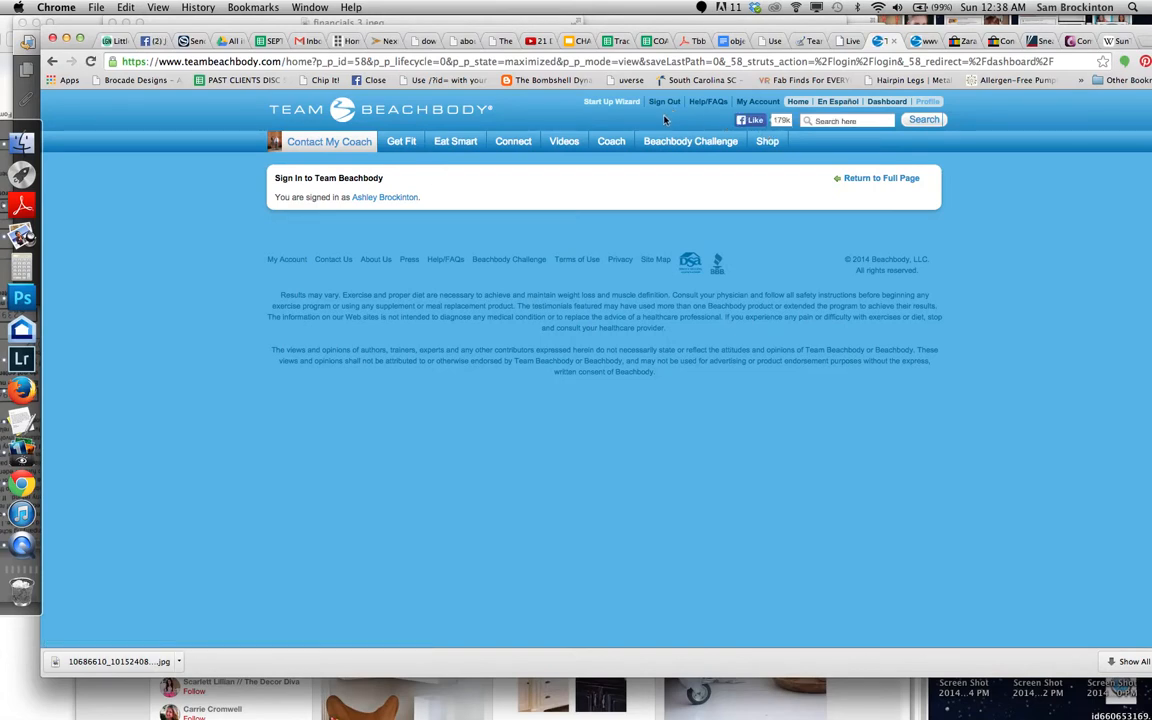
mouse_move(665, 101)
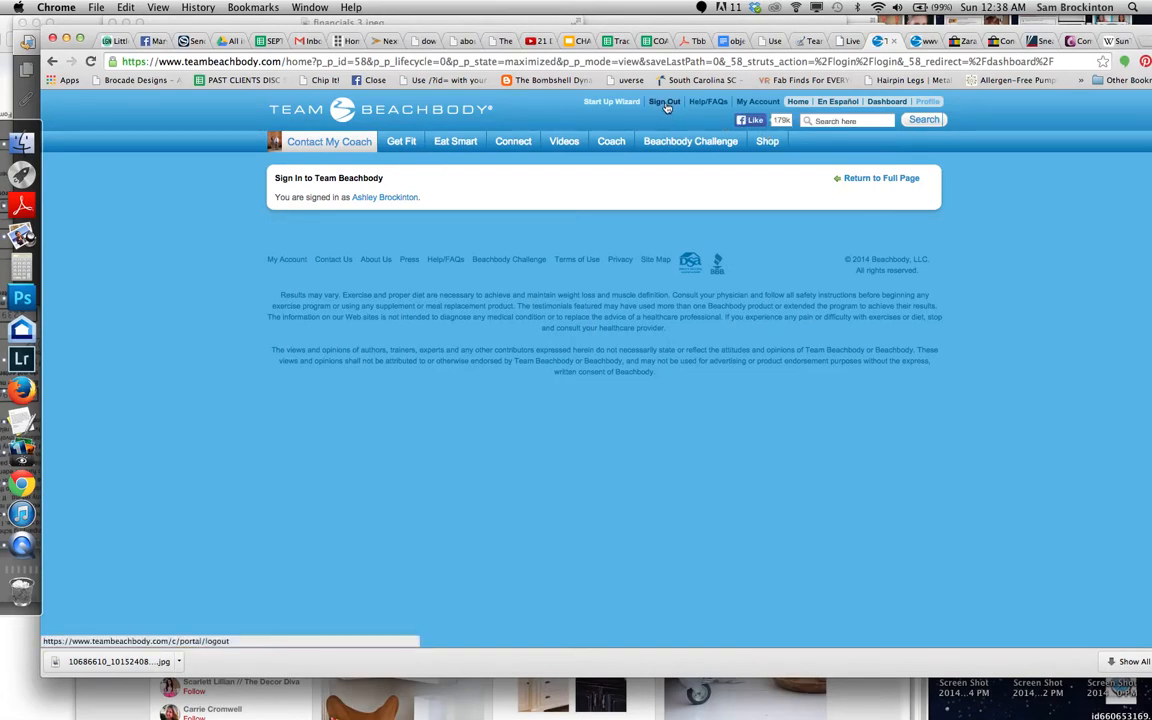
click(664, 101)
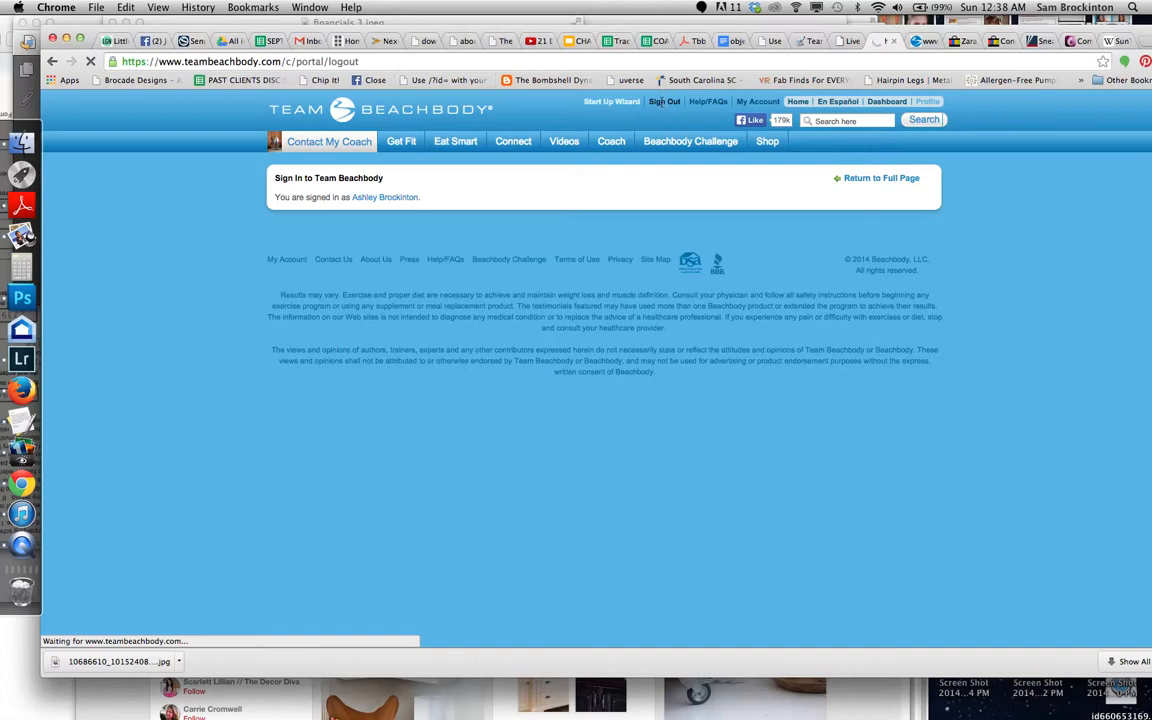
click(664, 101)
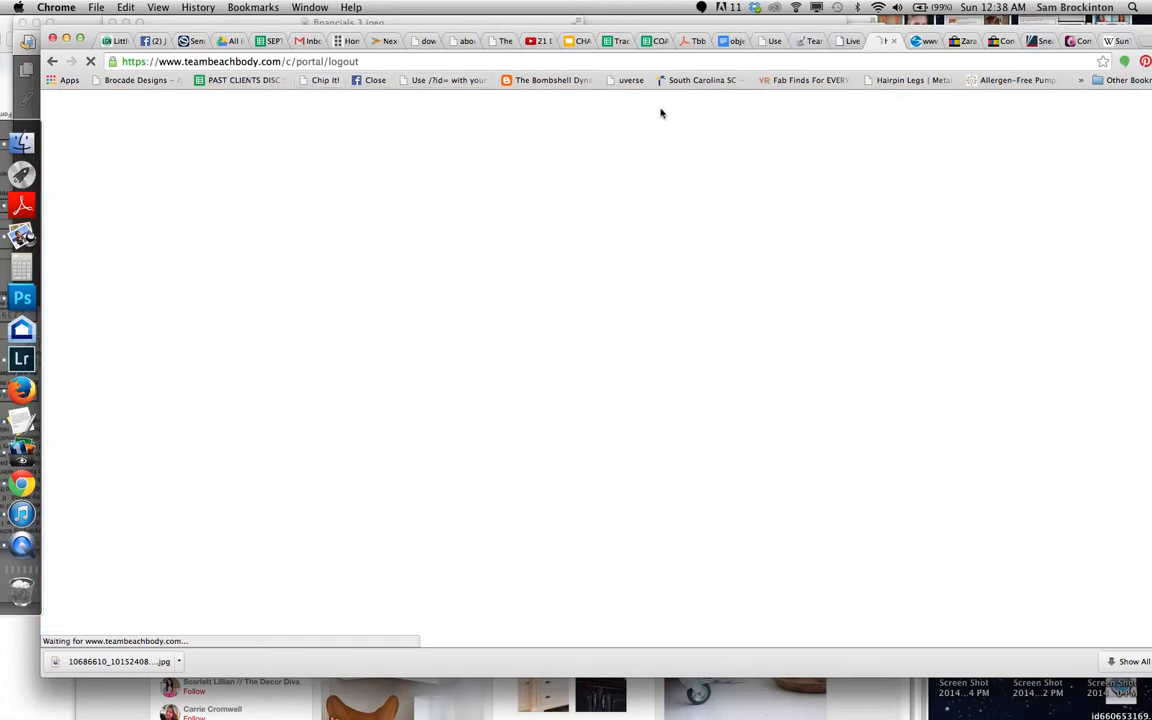
mouse_move(655, 124)
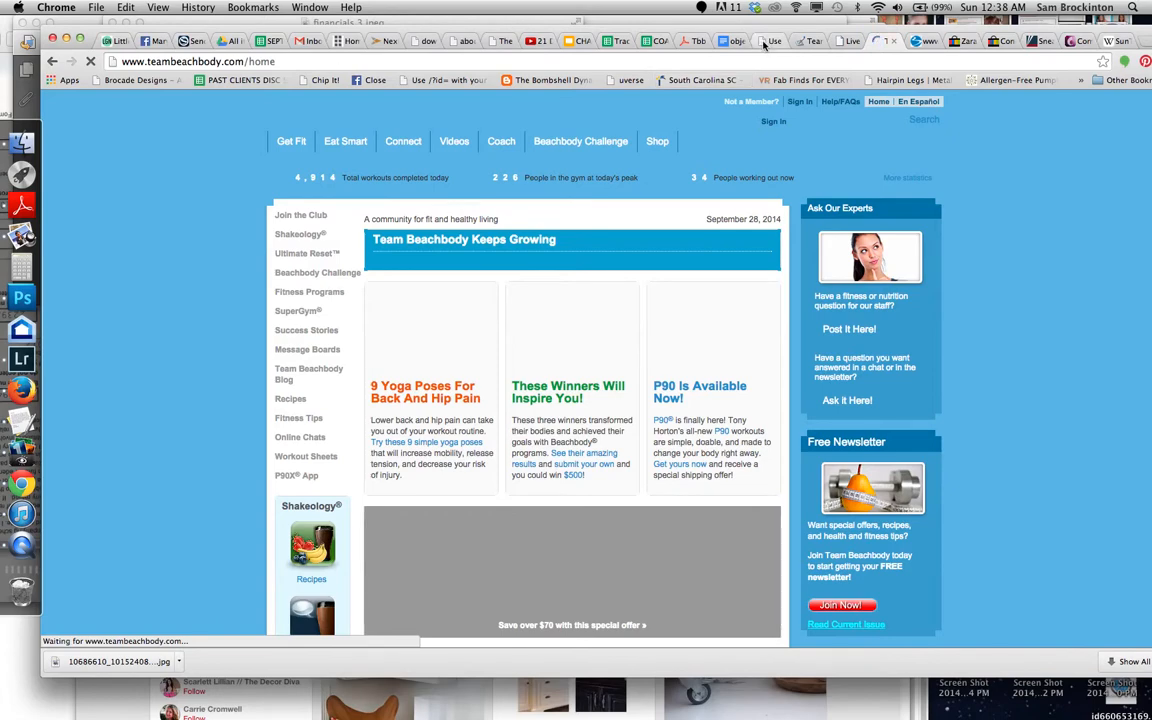
click(765, 41)
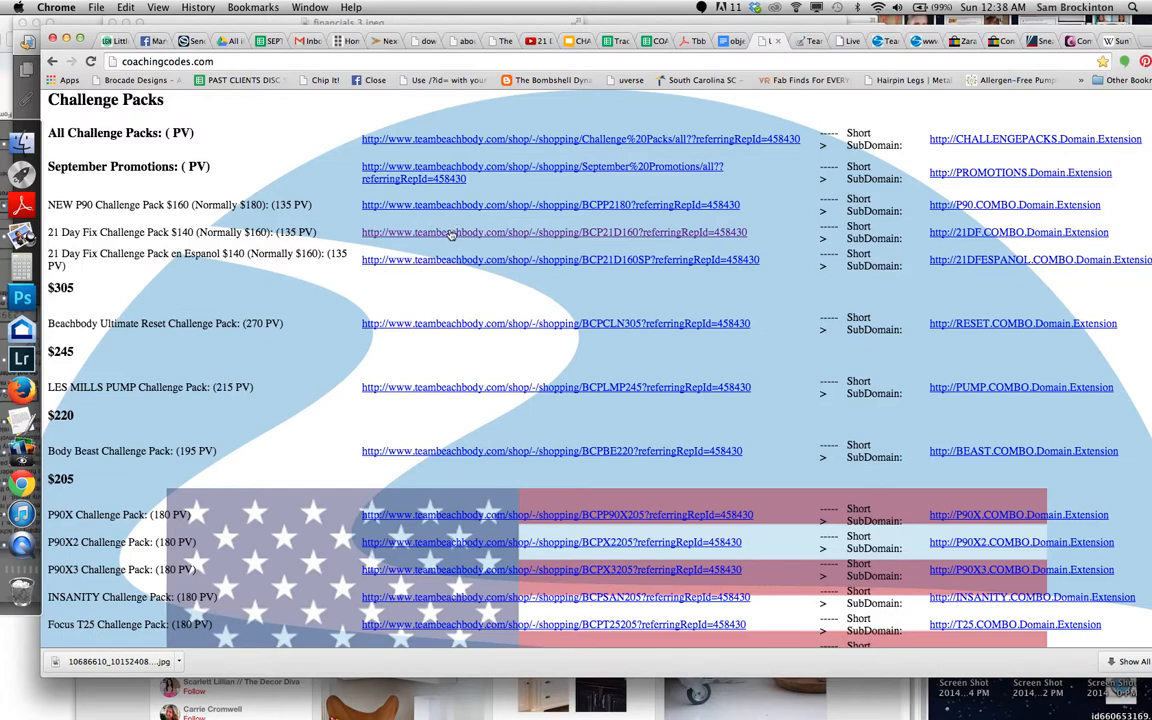
Open the 21 Day Fix Challenge Pack referral link while signed out
click(553, 232)
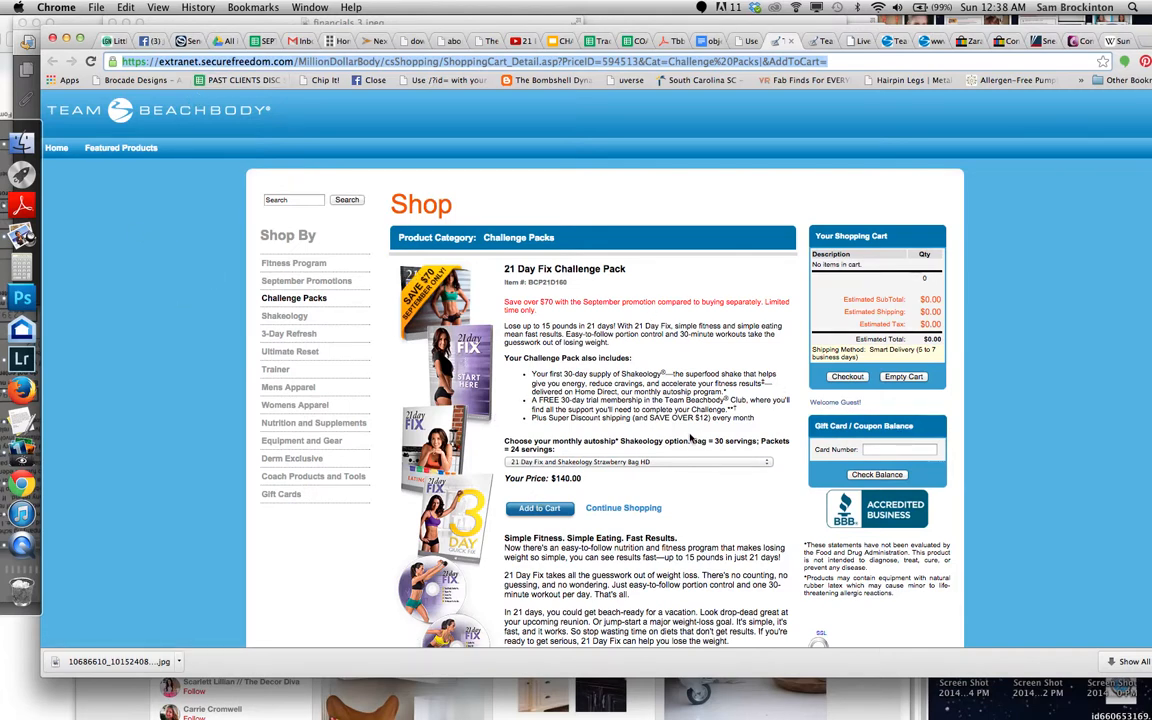
mouse_move(1050, 297)
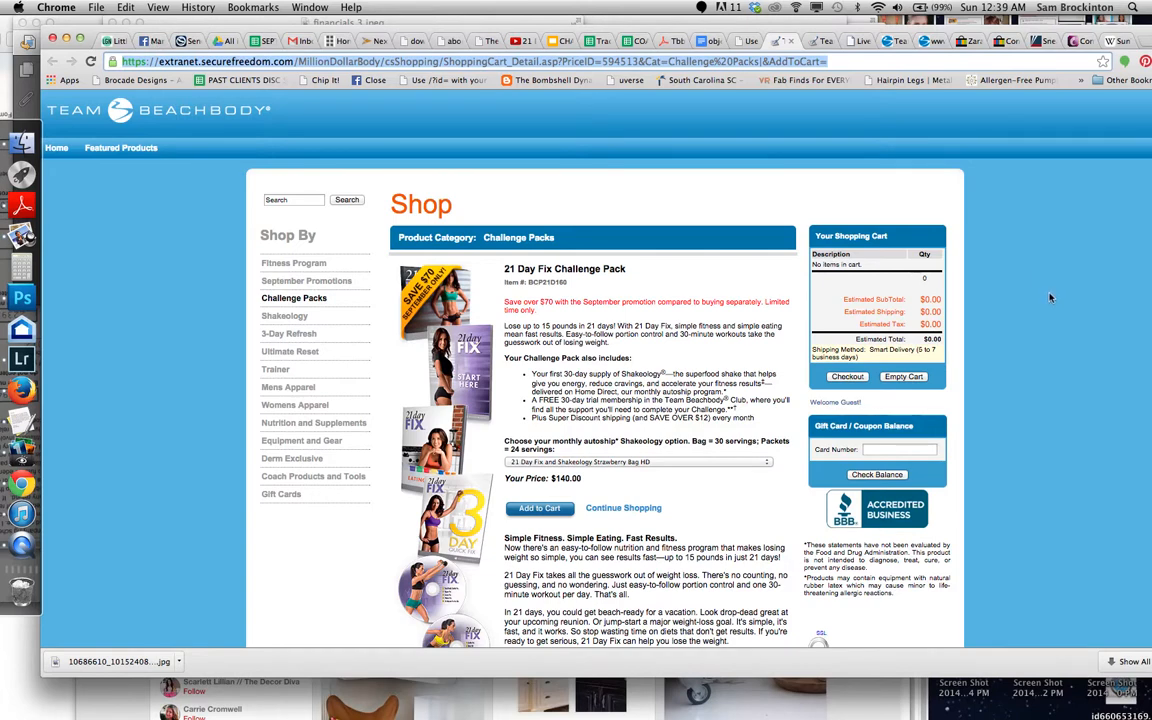
mouse_move(784, 98)
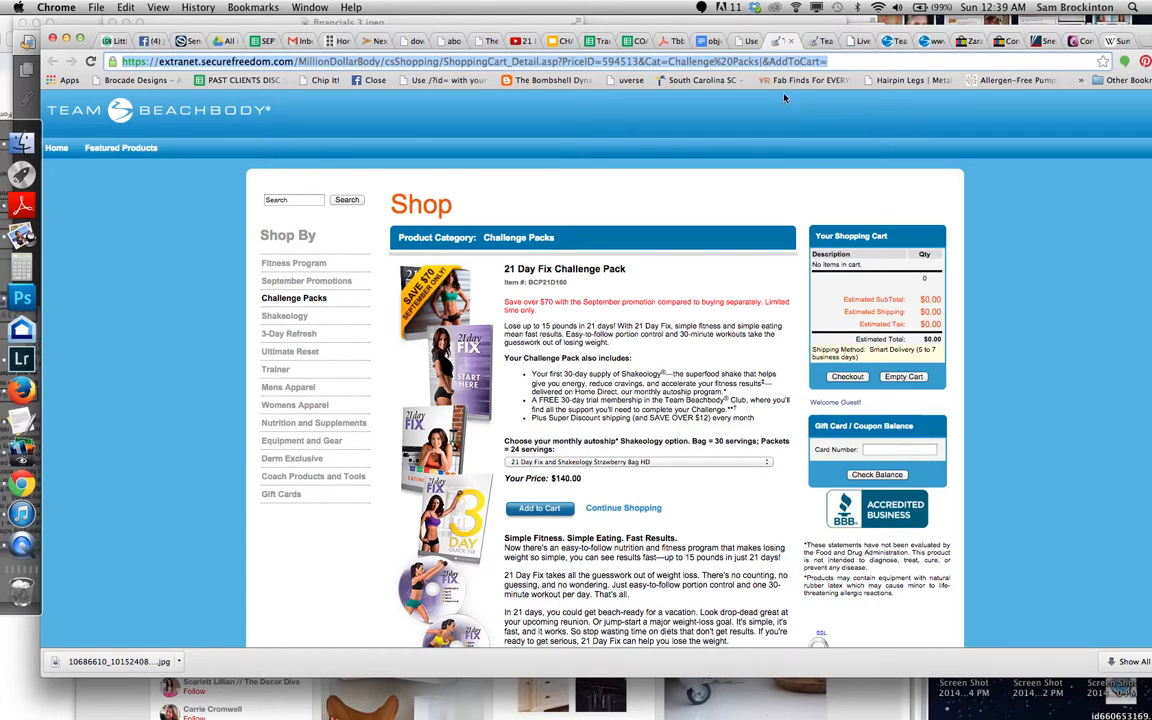
mouse_move(745, 122)
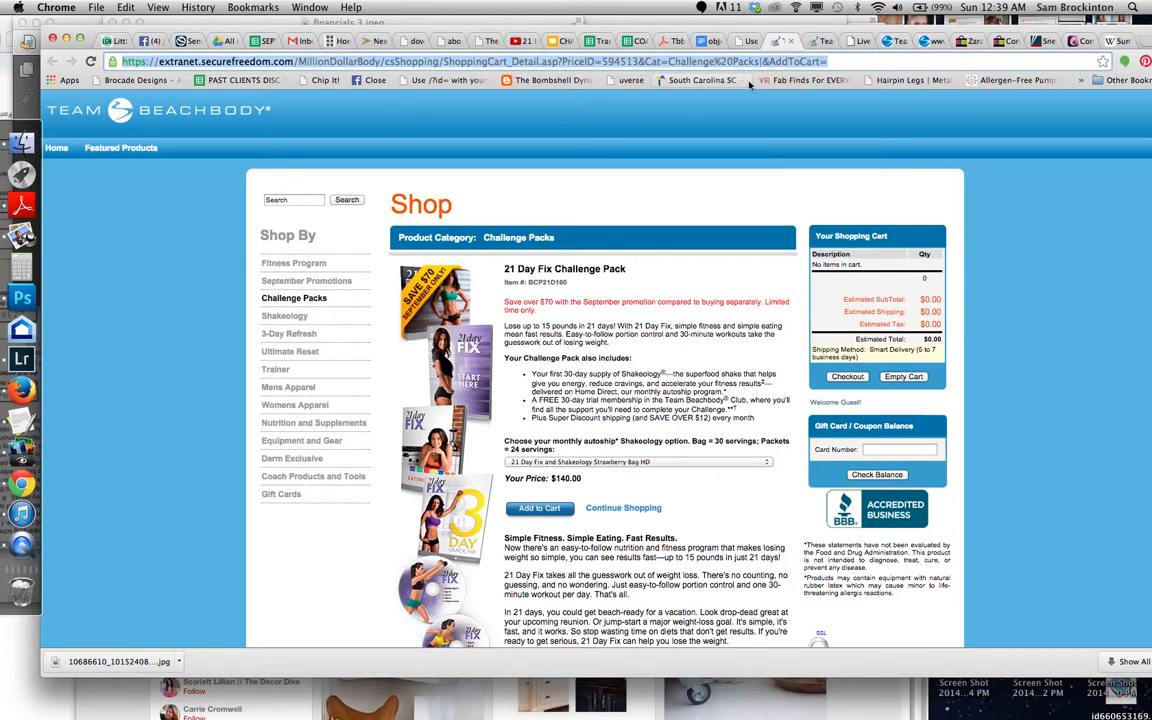
mouse_move(690, 215)
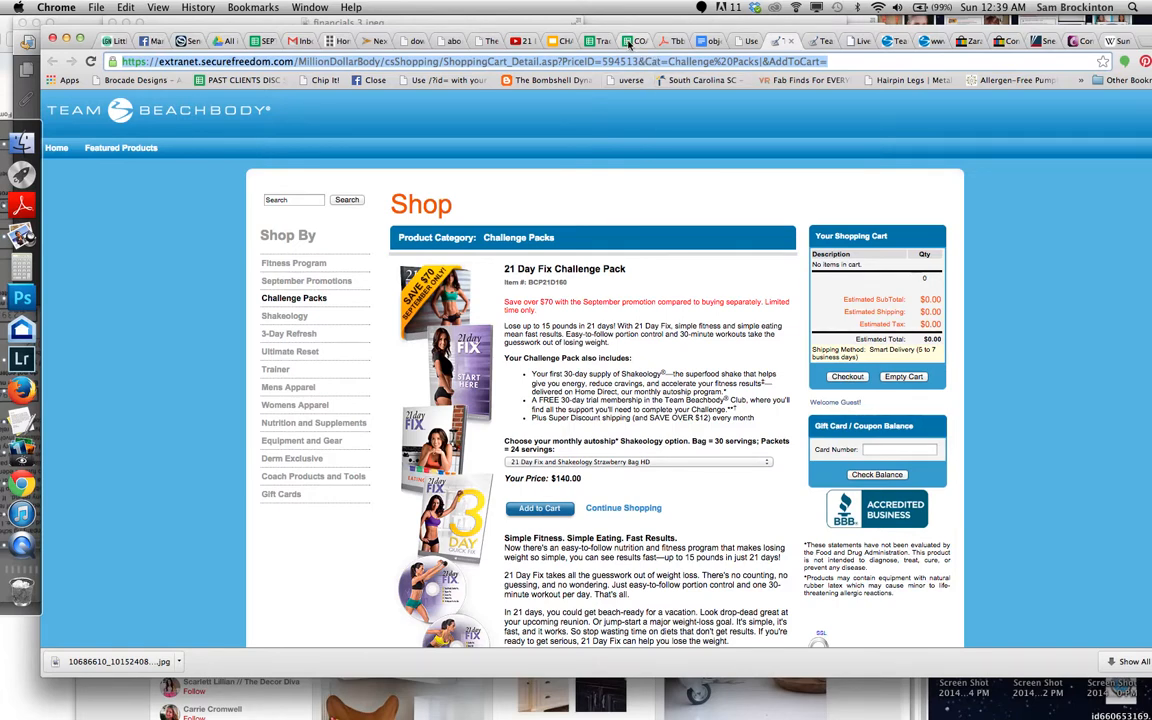
Switch to the COACH RESOURCES Google Sheets browser tab
click(636, 41)
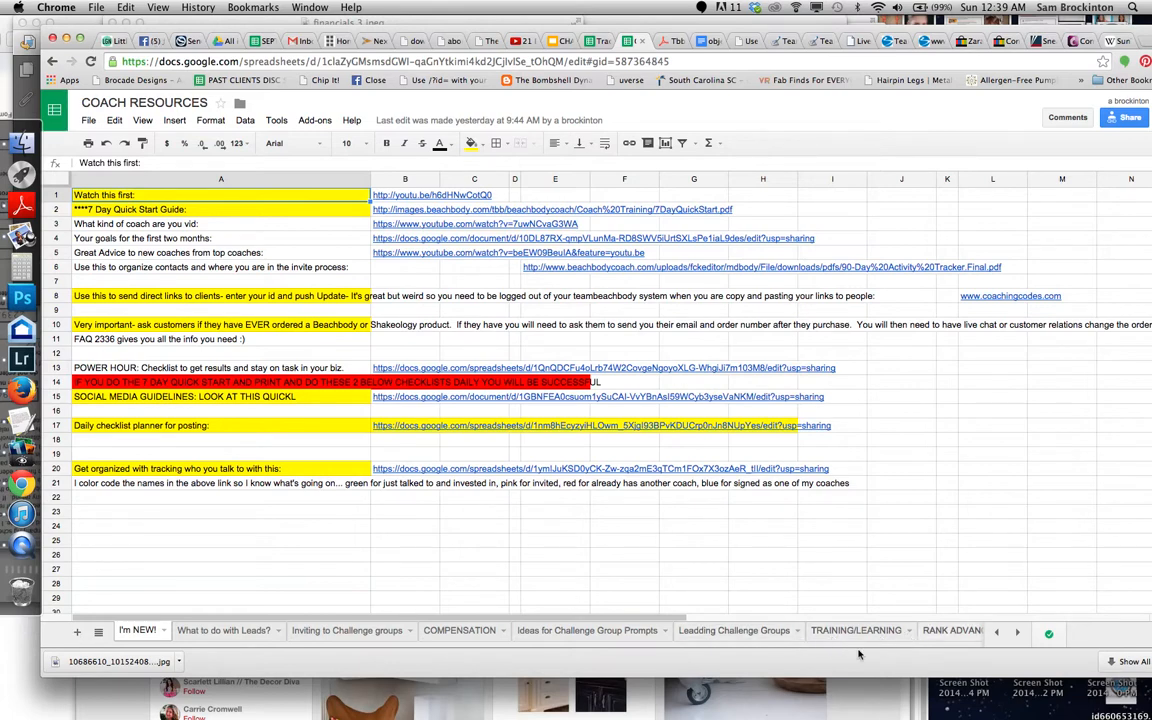
mouse_move(922, 599)
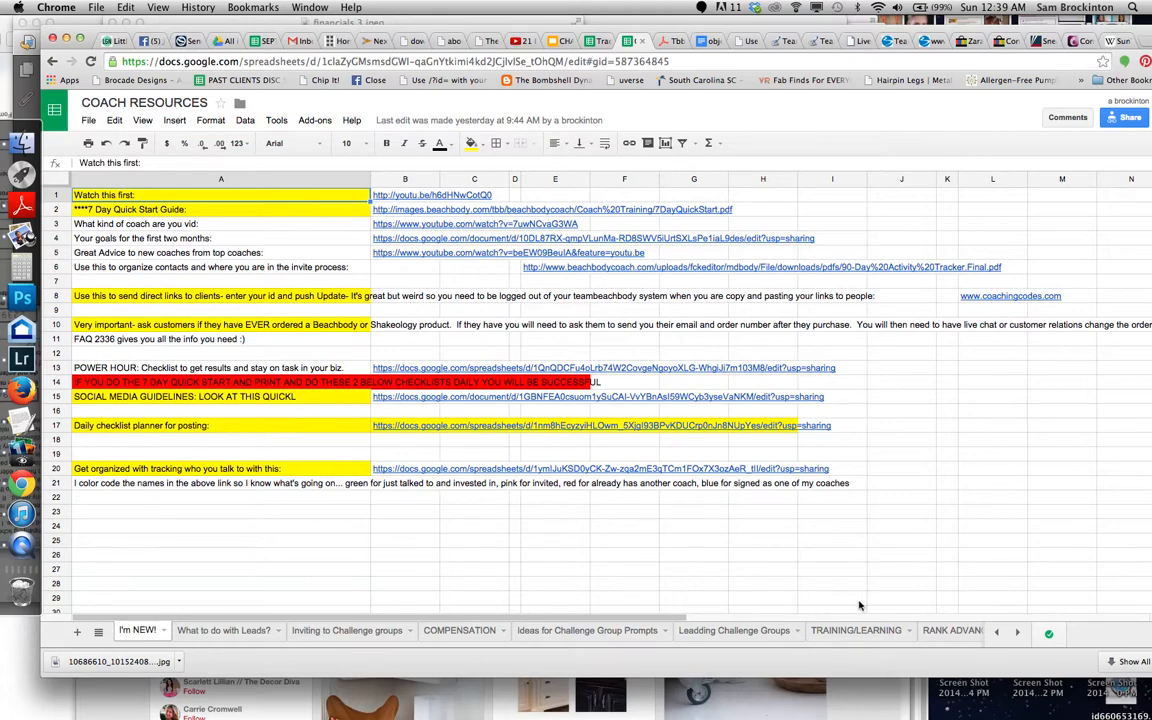
mouse_move(730, 544)
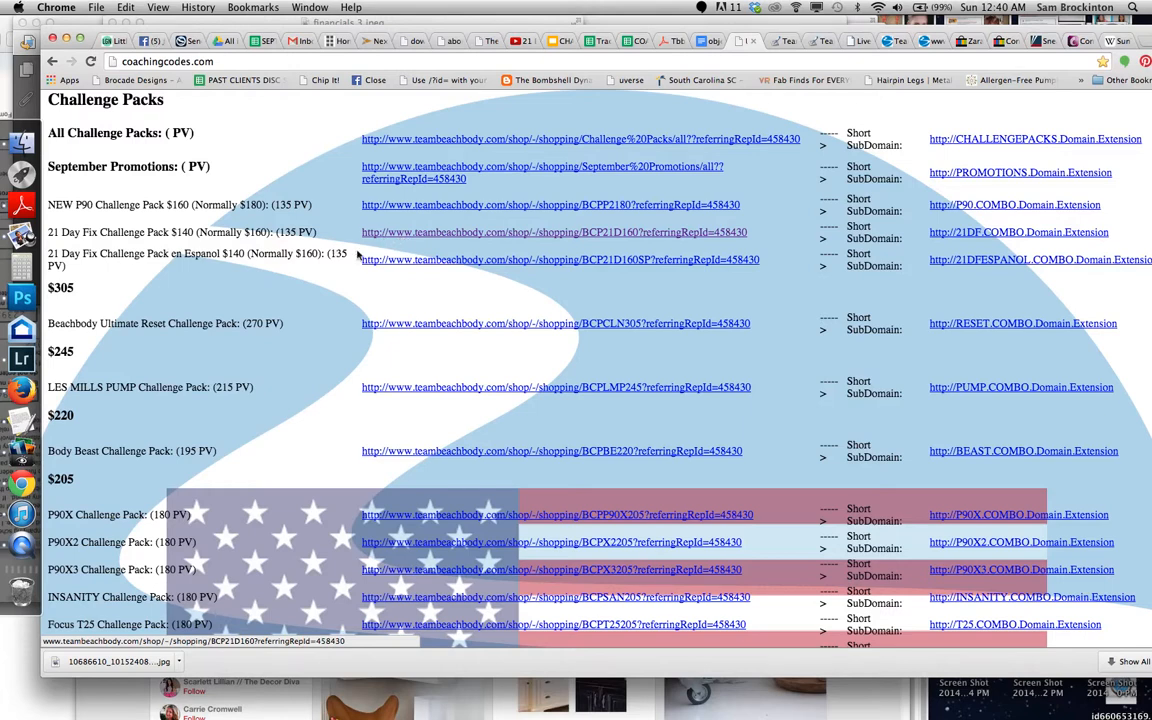
mouse_move(690, 207)
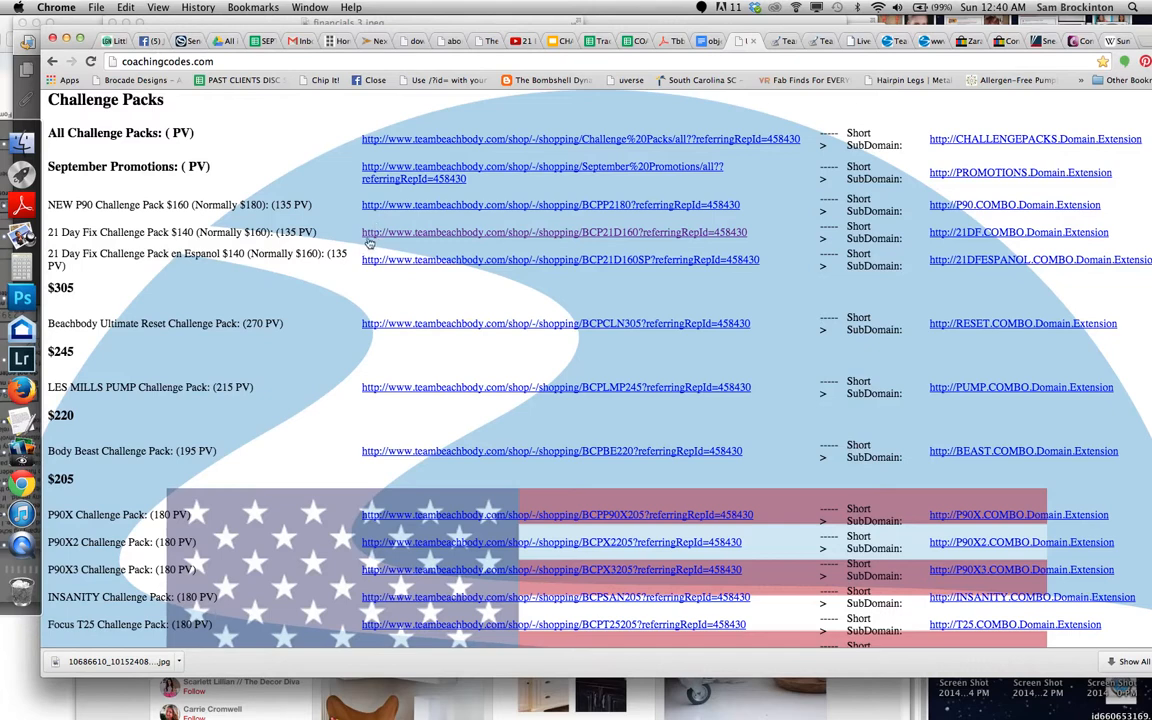
mouse_move(479, 425)
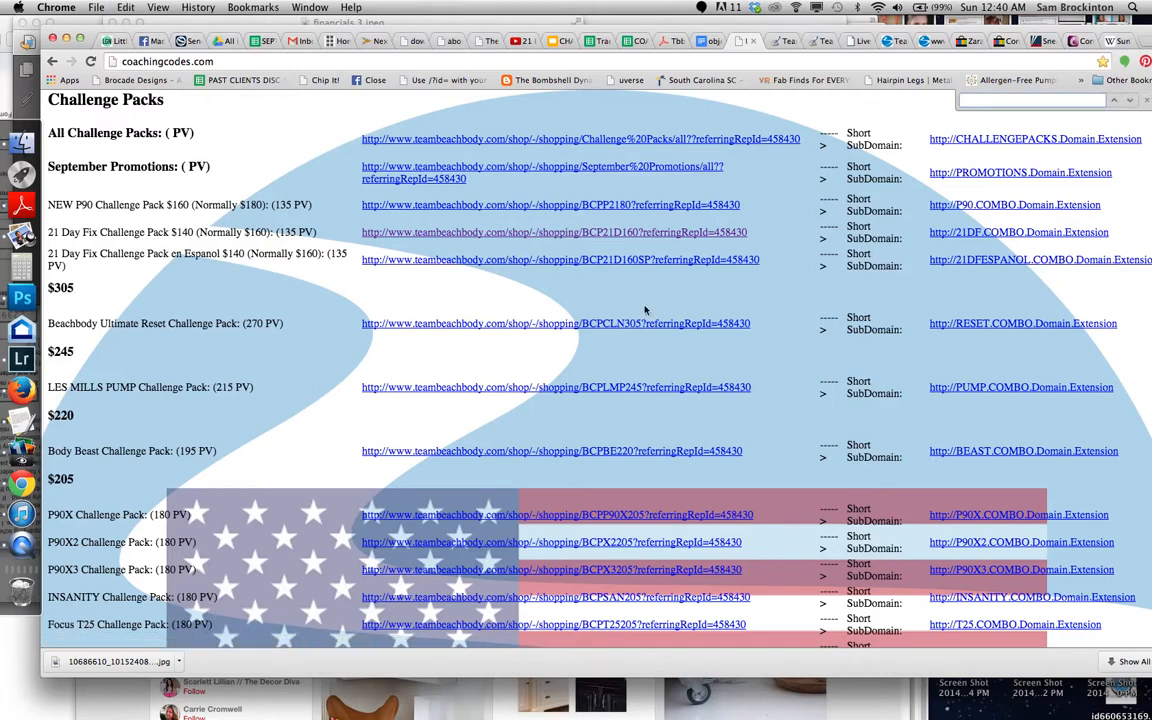
Find 'coach' on the page and step through matches down to the coach settings
text(coach sign)
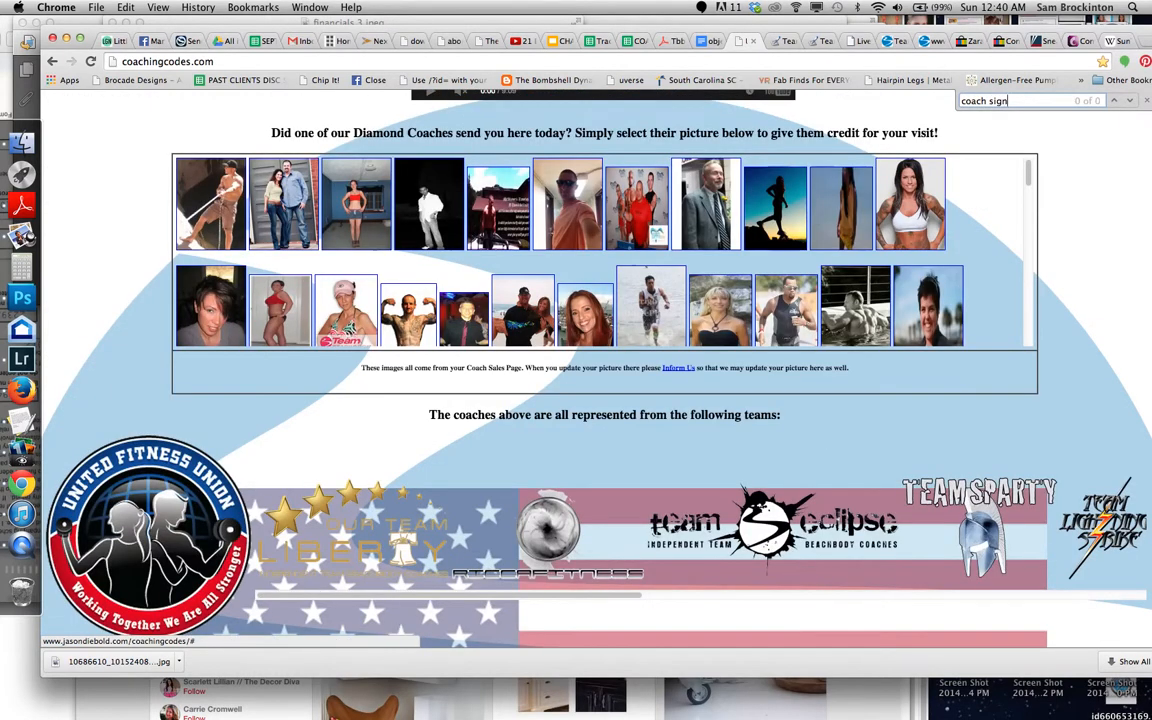
mouse_move(910, 86)
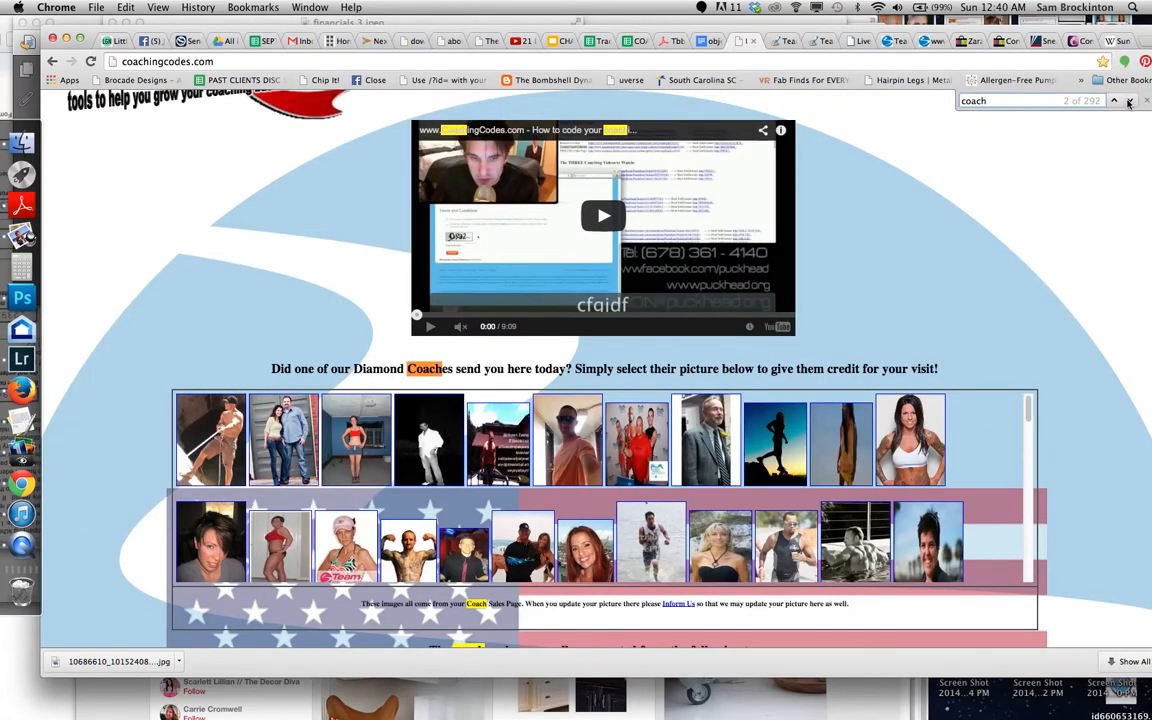
click(1128, 100)
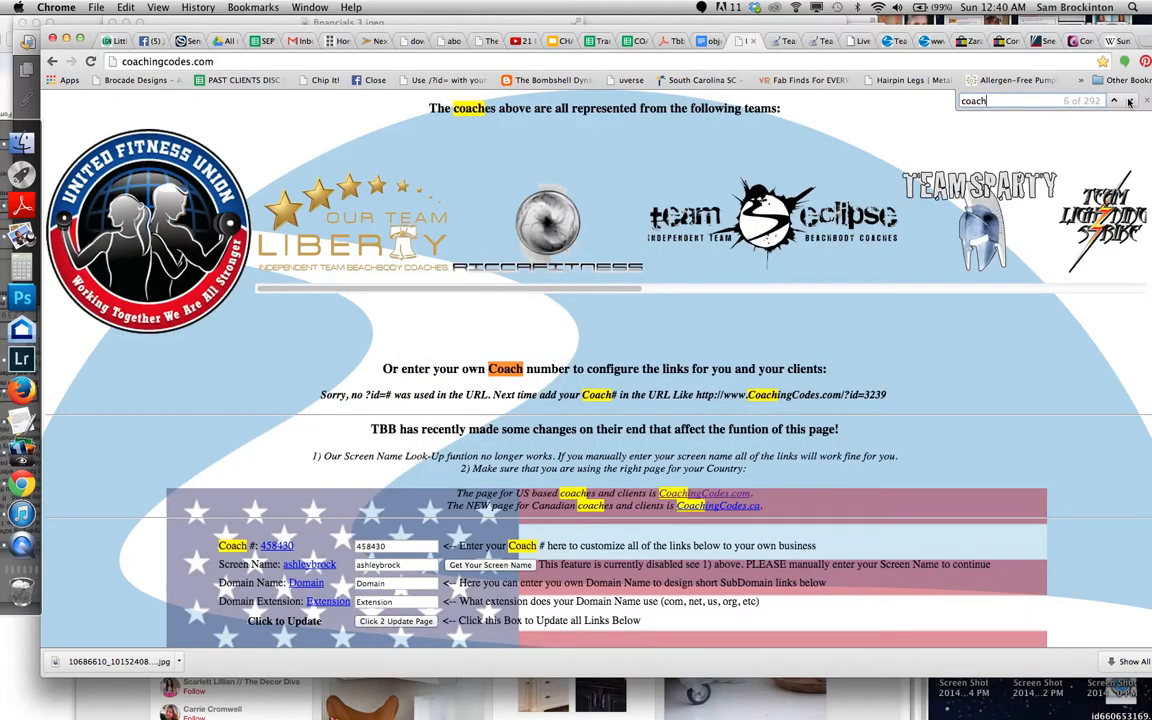
click(1130, 100)
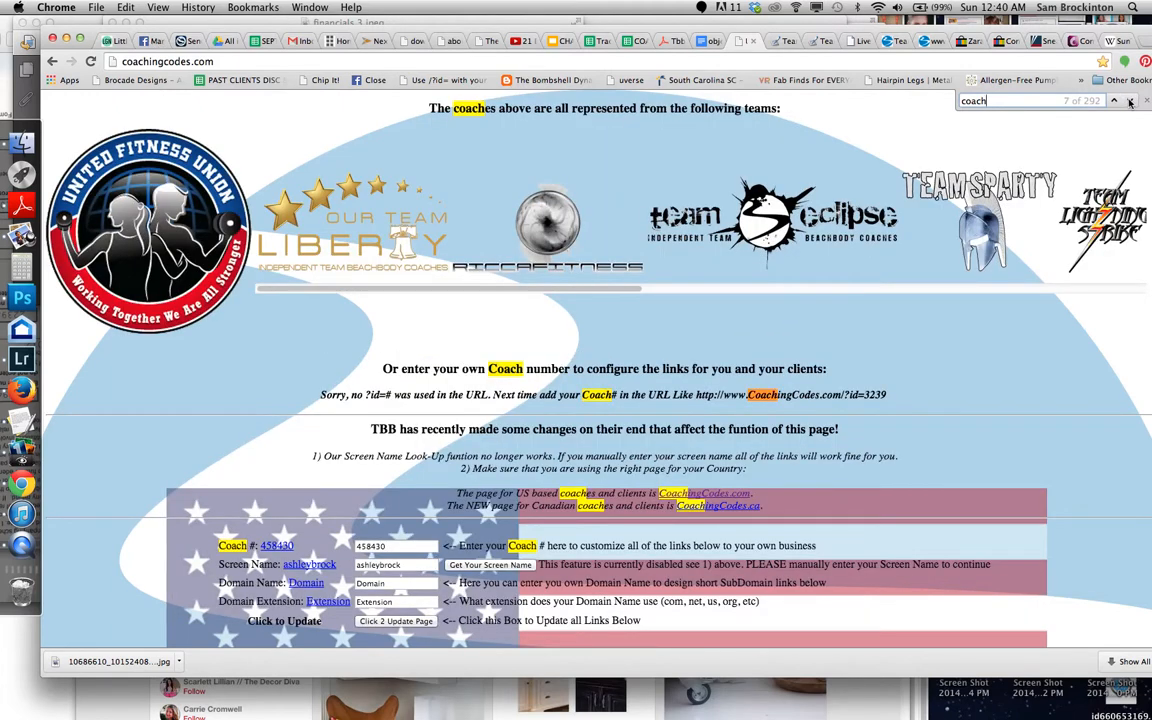
click(1113, 100)
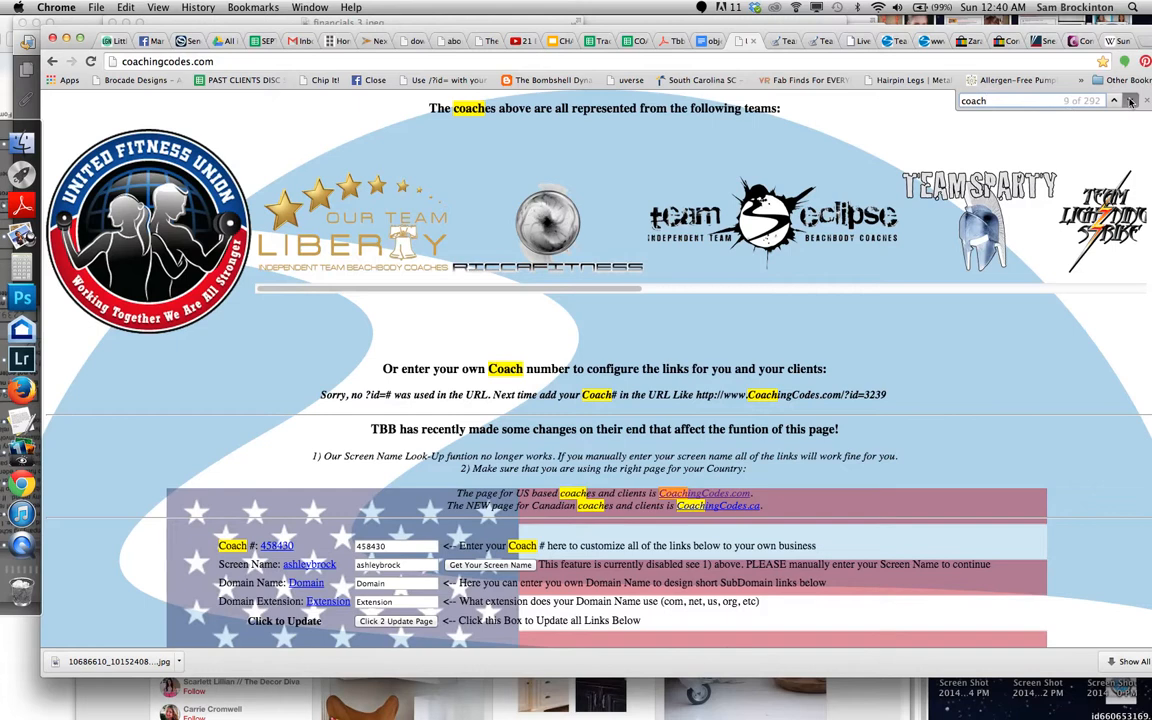
click(1129, 100)
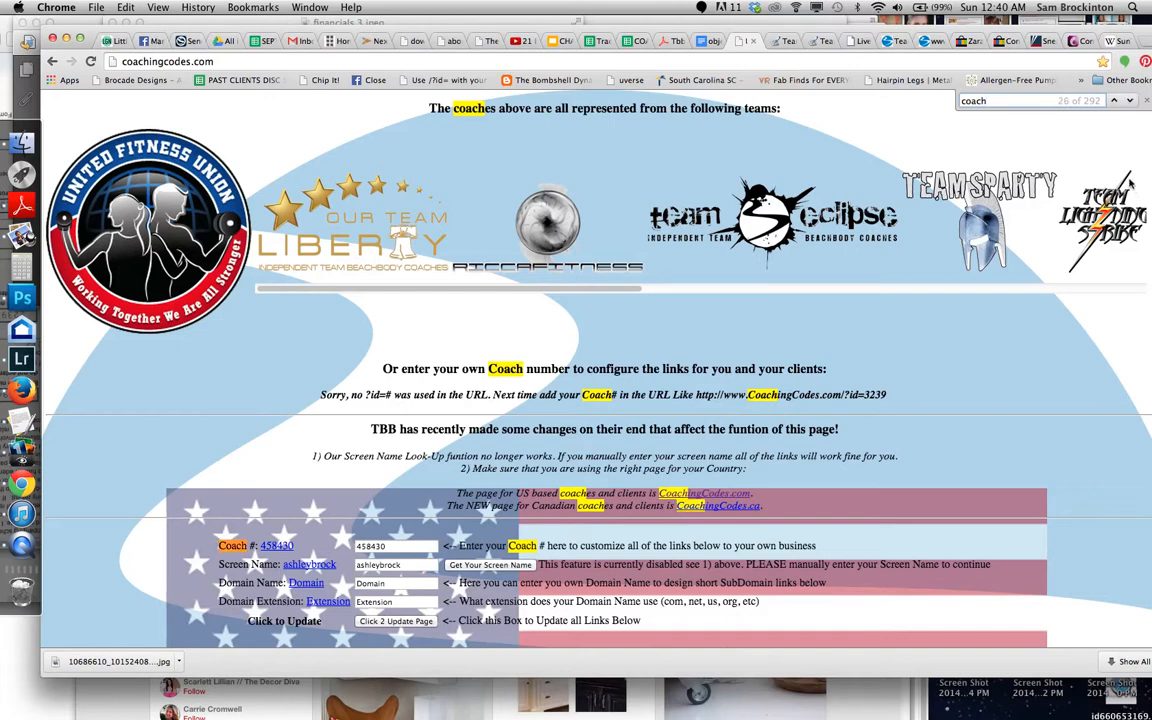
scroll(down, 3)
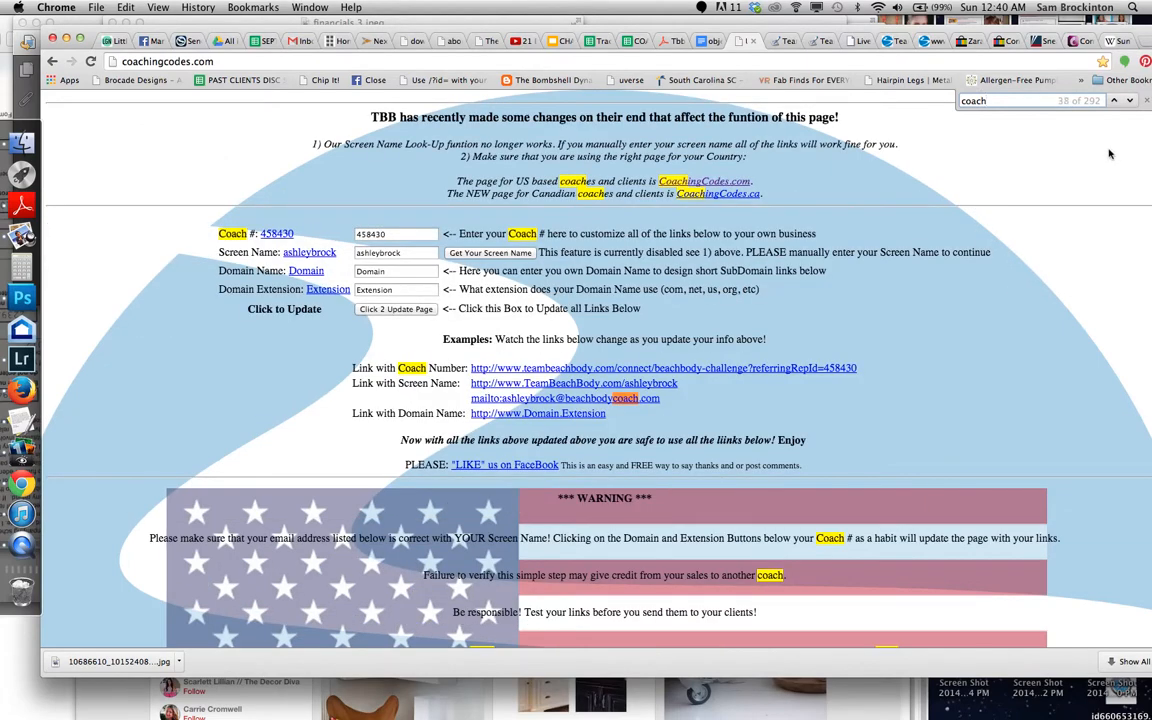
scroll(down, 3)
text(2)
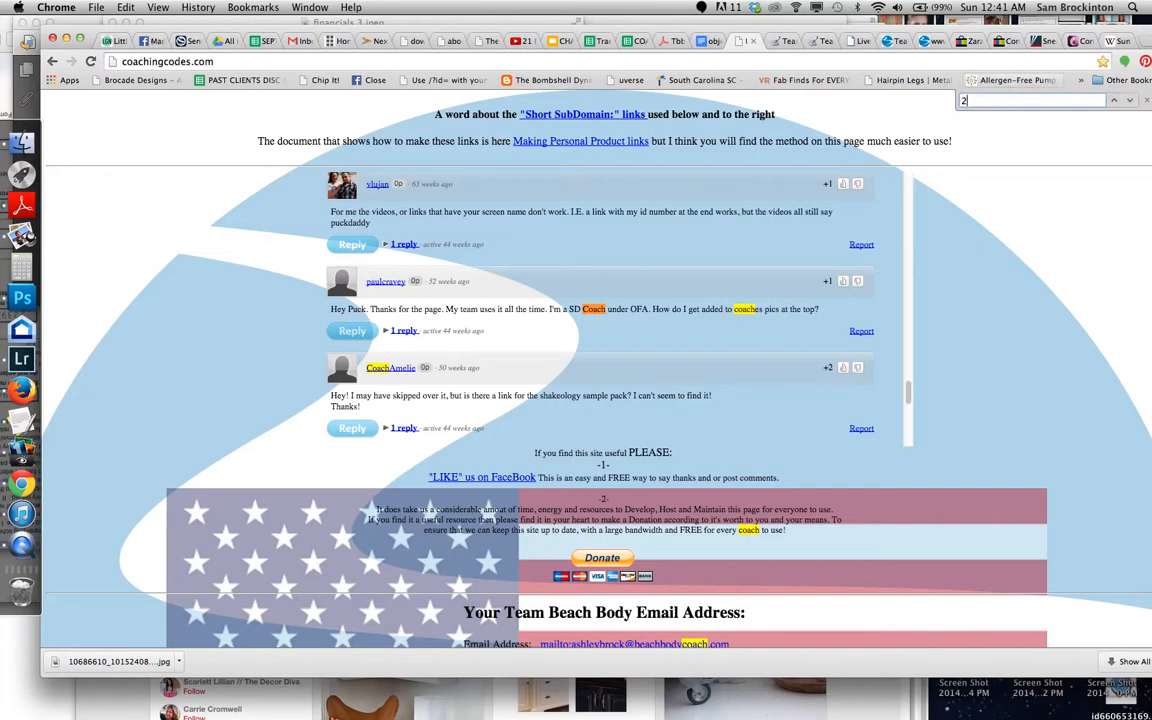
Find '21 day fix' on the page and step forward to the Challenge Pack match
text(1 day fix)
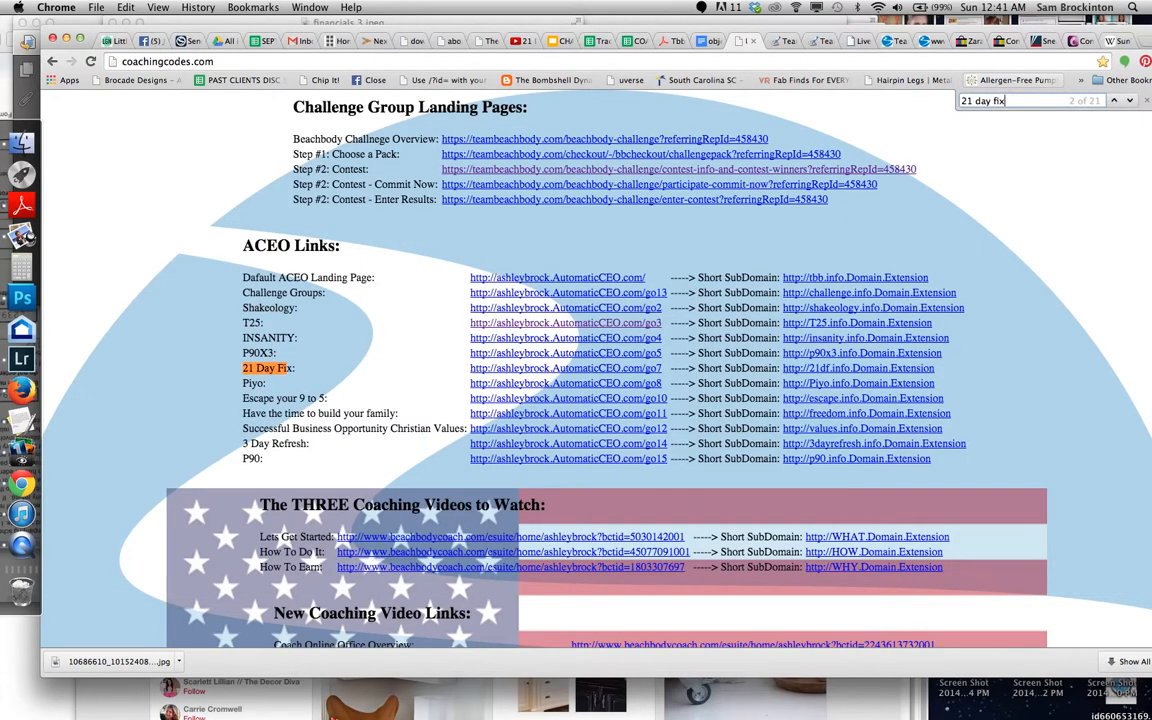
mouse_move(1012, 160)
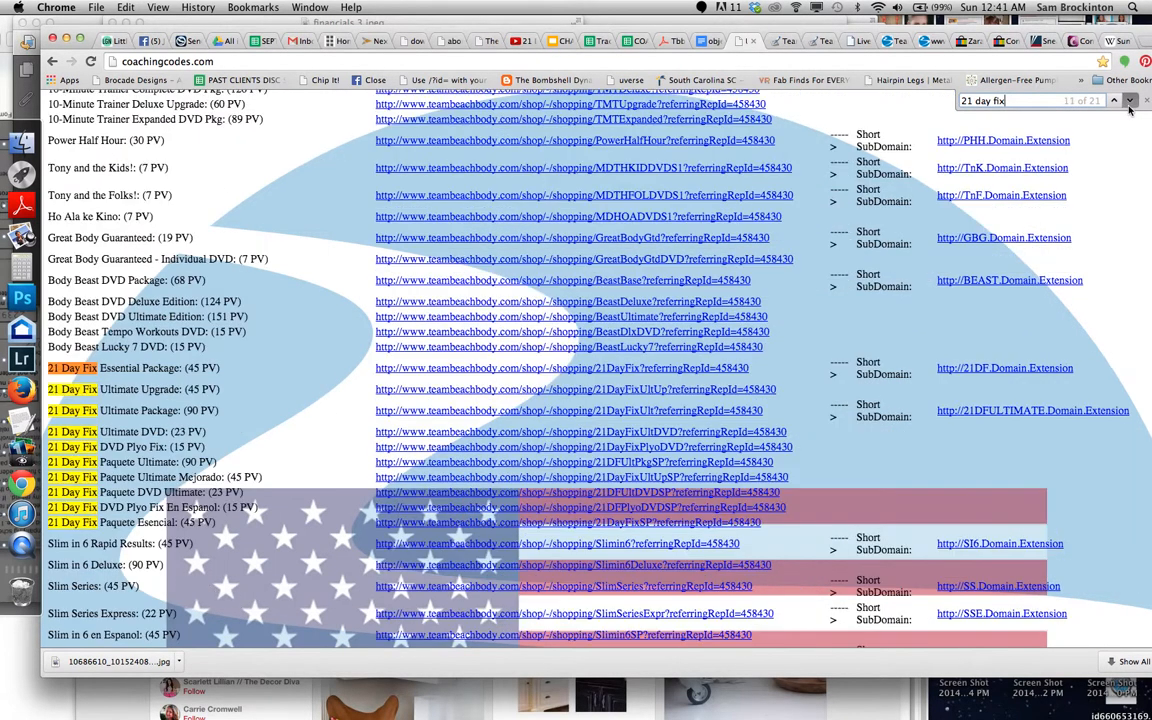
click(1129, 100)
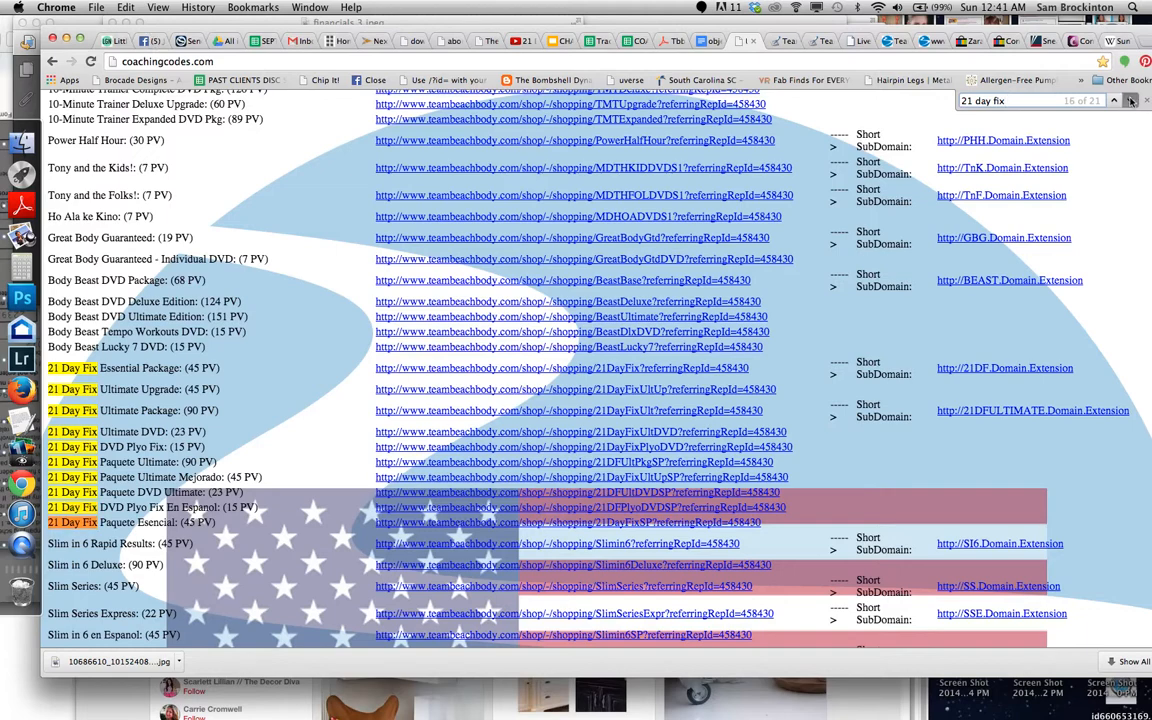
click(1131, 100)
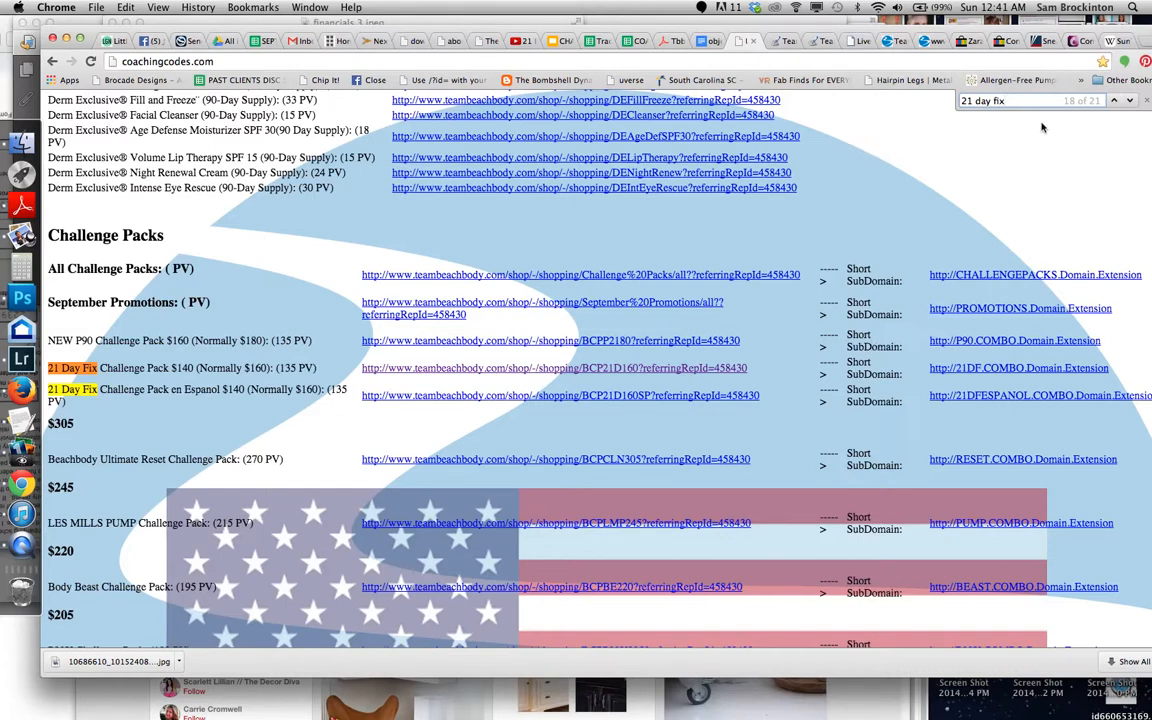
mouse_move(975, 173)
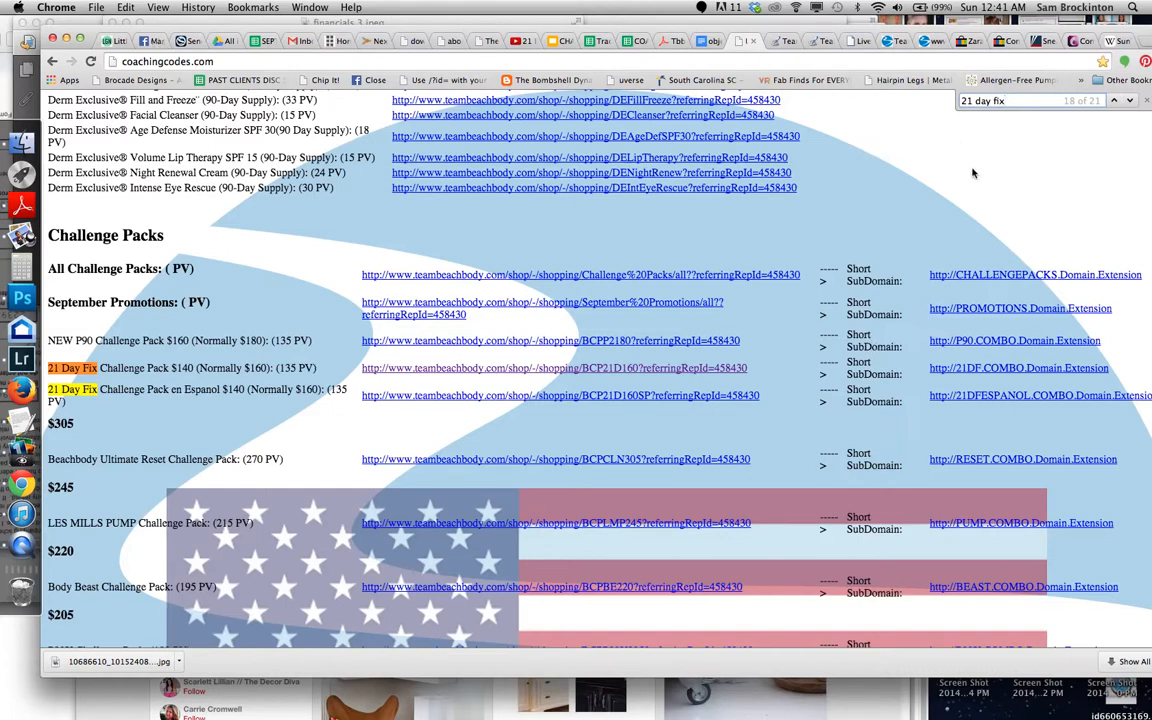